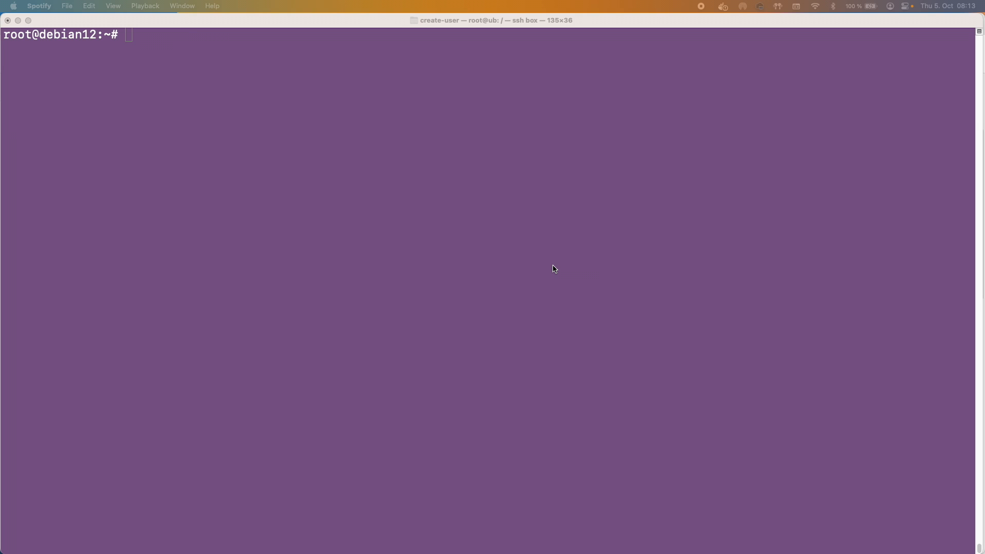
Run lsb_release -a confirming Debian 12 (bookworm), then start typing apt update && apt upgrade -y.
left_click(388, 157)
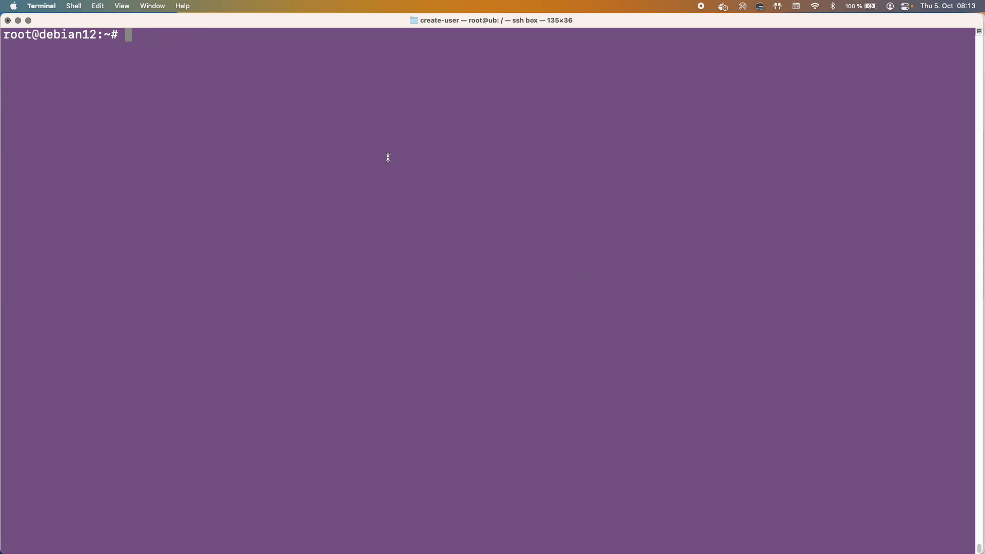
type("lsb_release -a")
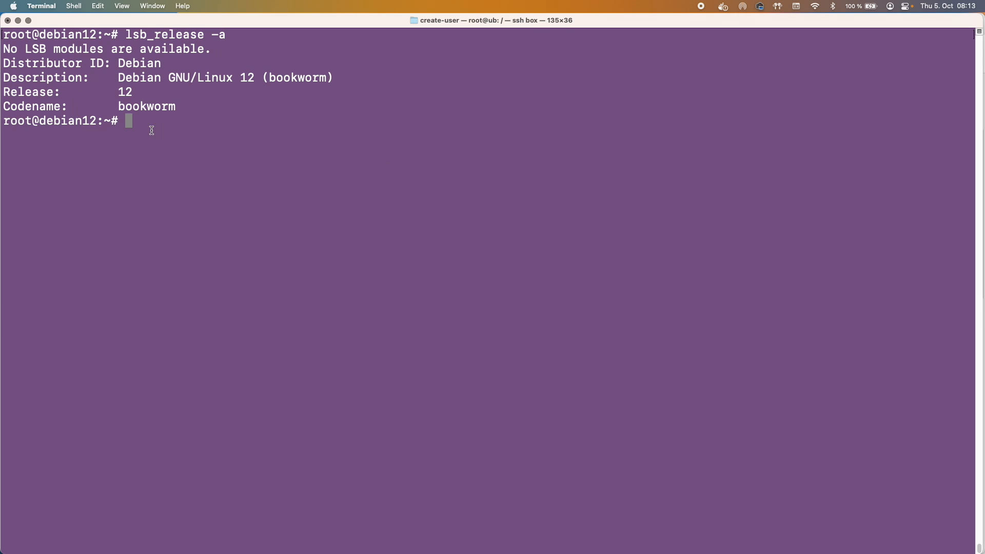
double_click(146, 106)
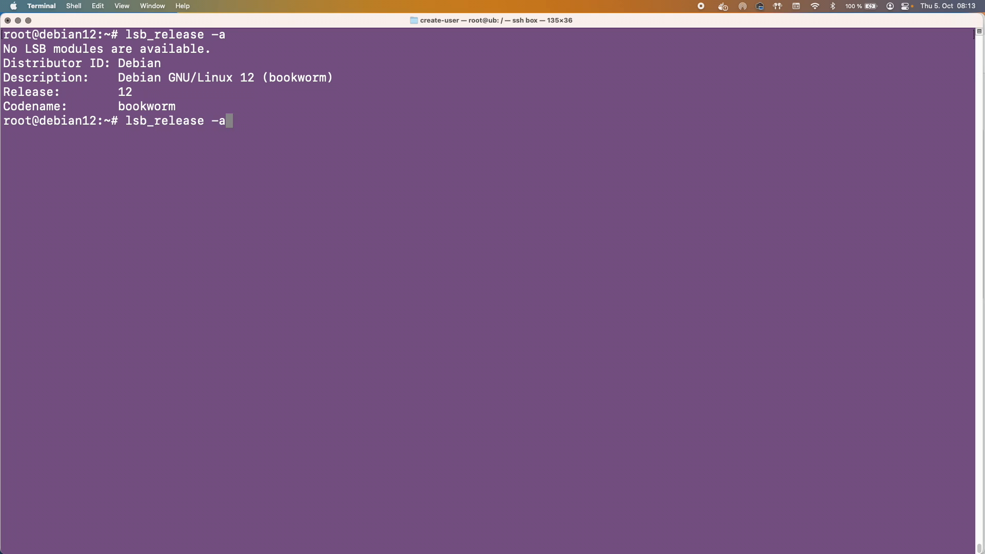
type("apt update && apt upgrade -y")
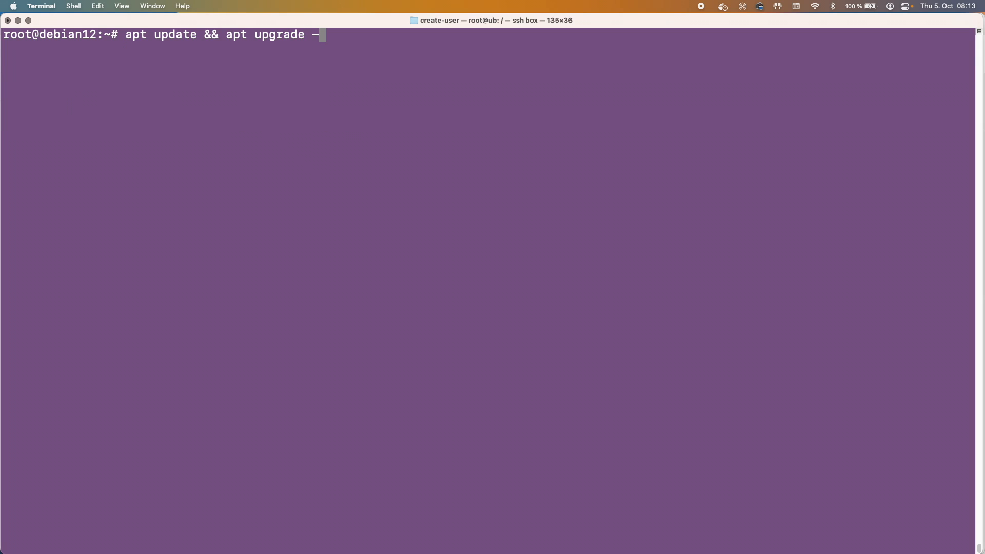
Discard the upgrade command and run apt list mariadb-server, showing Debian's 1:10.11.3-1 package.
key("Backspace")
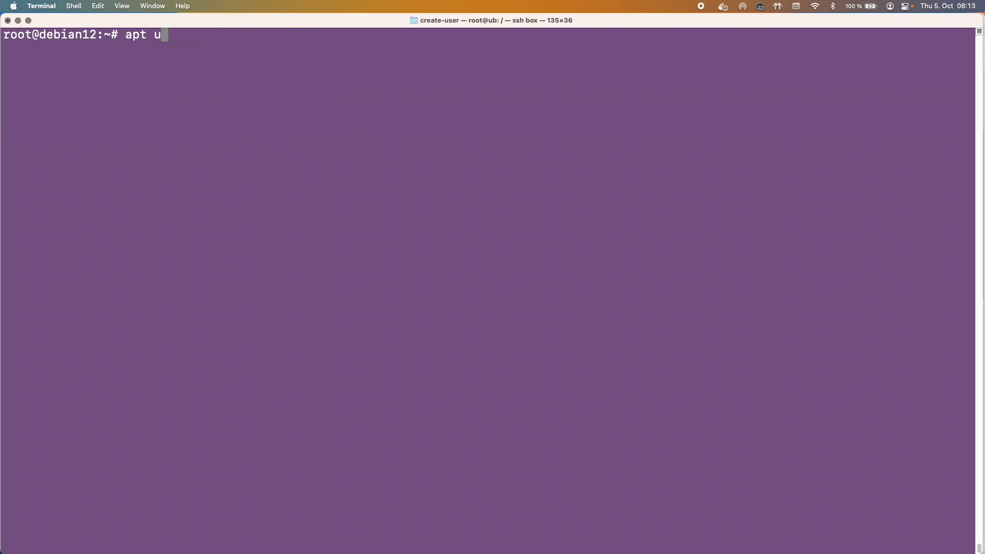
type("list")
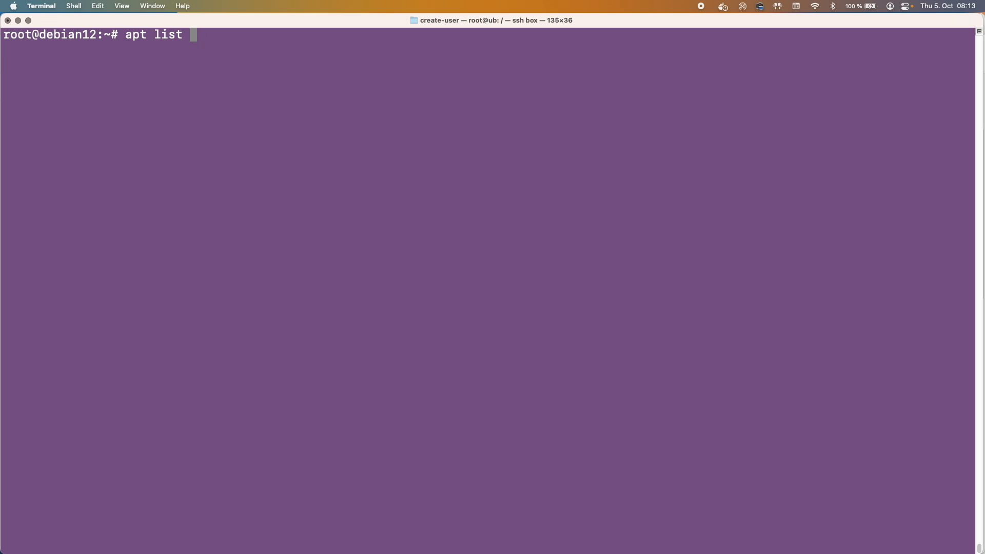
type("maria")
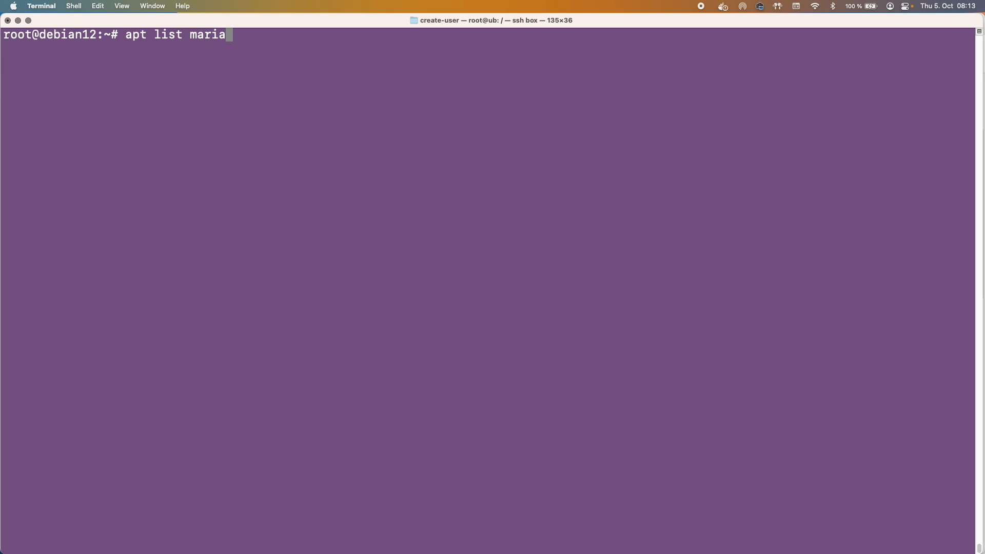
type("db-serve")
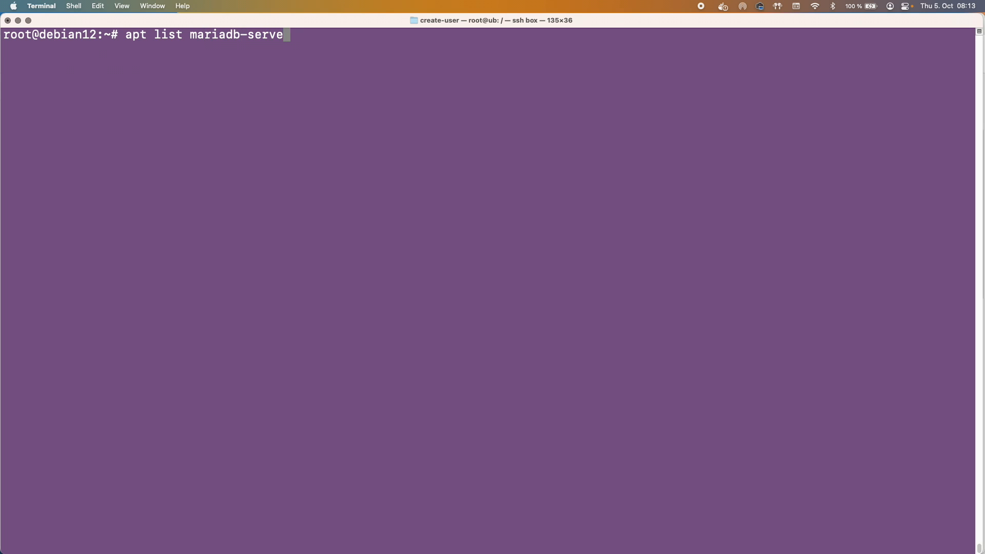
key("Return")
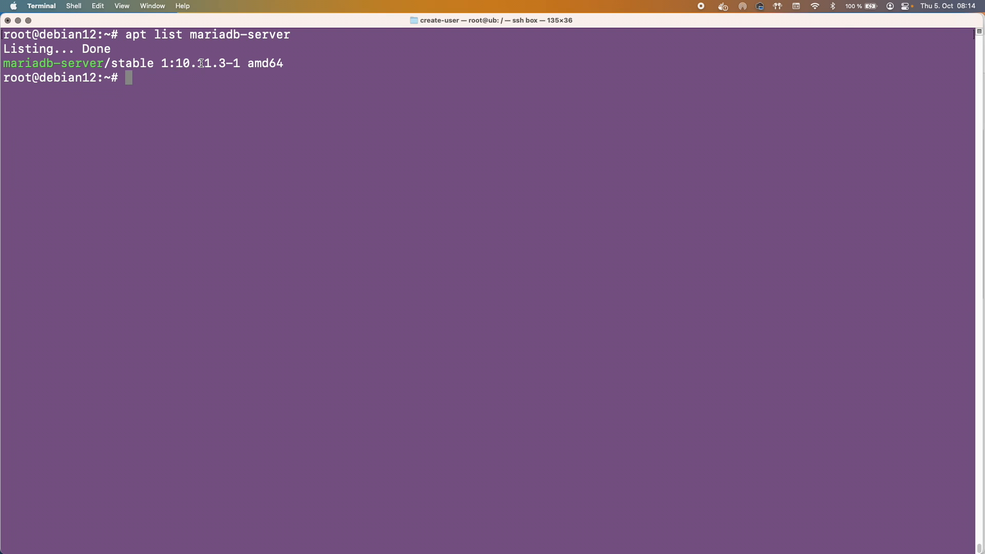
mouse_move(884, 309)
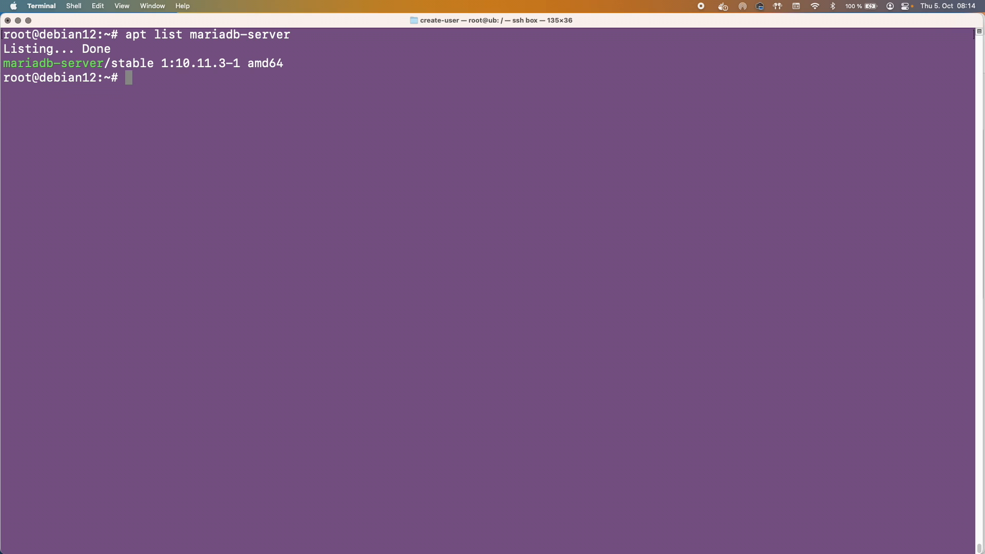
mouse_move(520, 255)
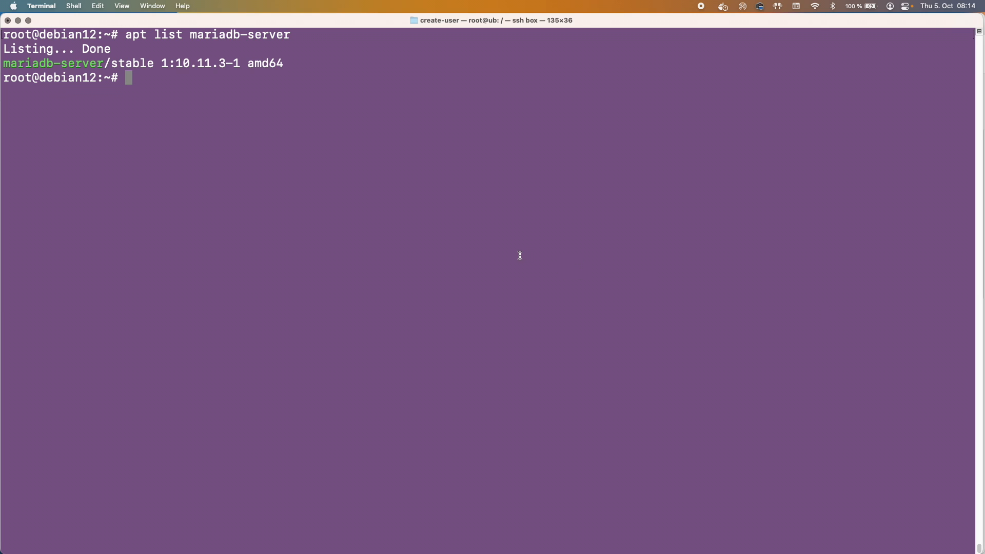
mouse_move(309, 206)
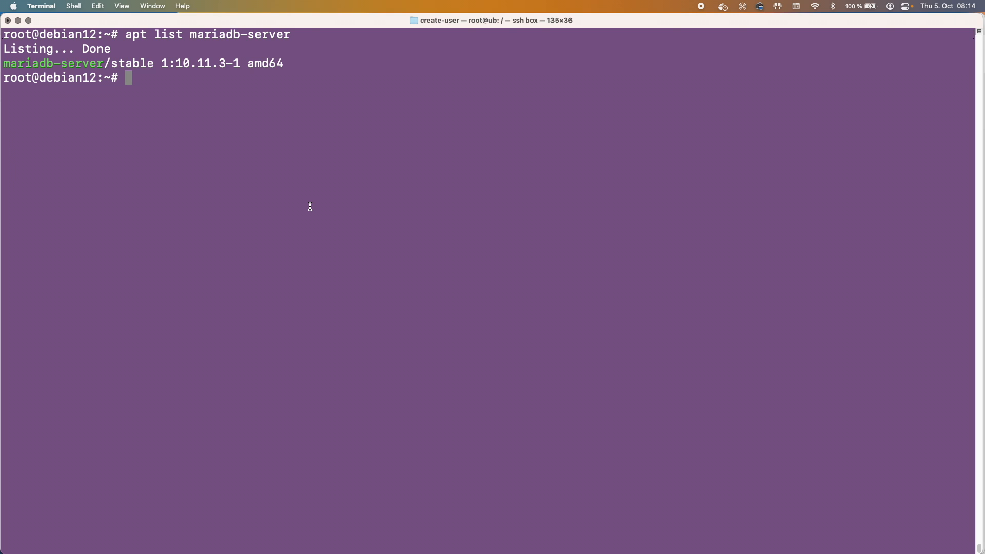
double_click(183, 62)
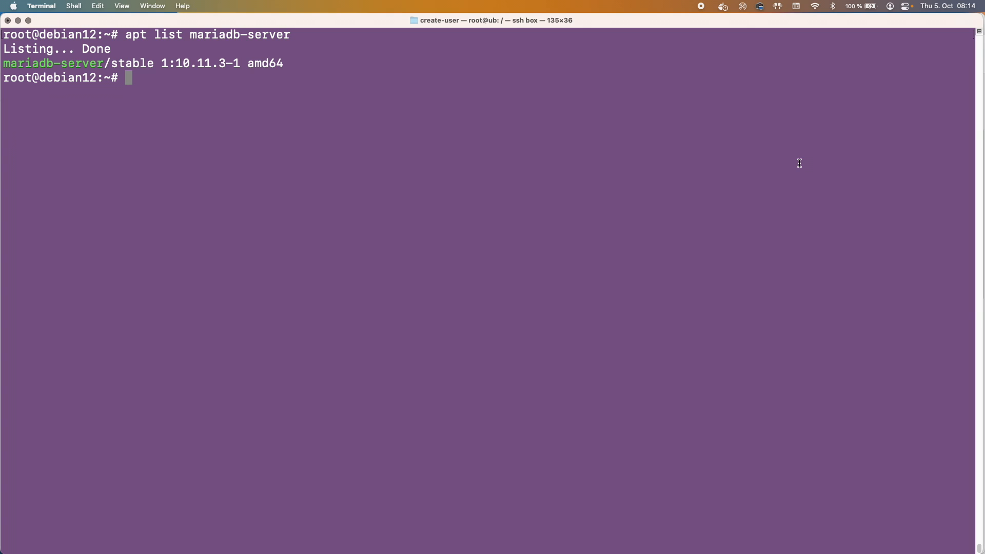
mouse_move(836, 143)
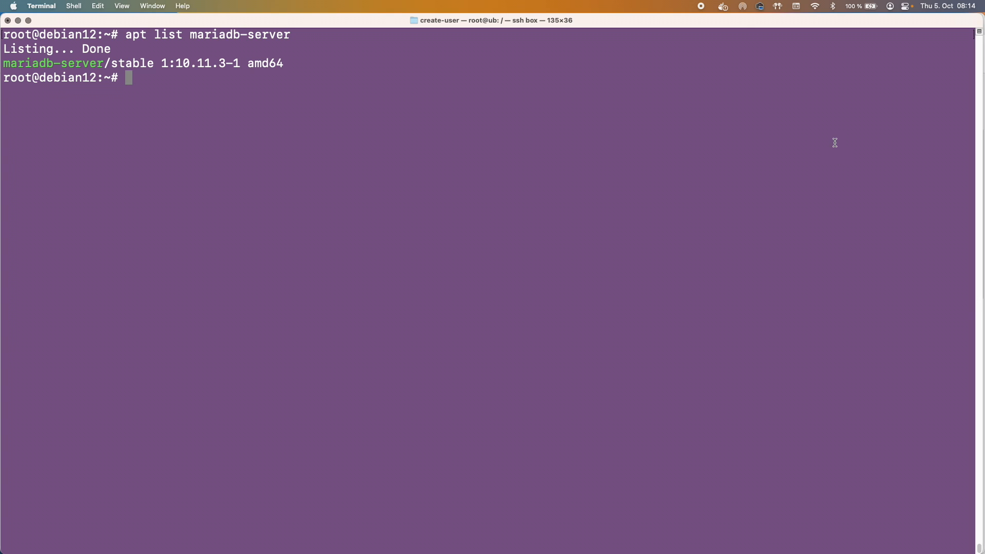
mouse_move(870, 165)
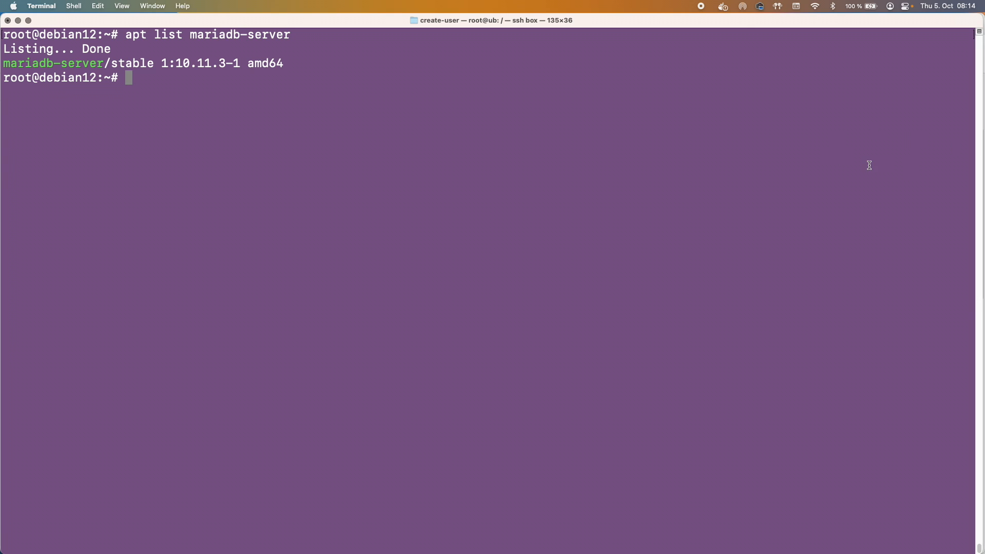
mouse_move(879, 143)
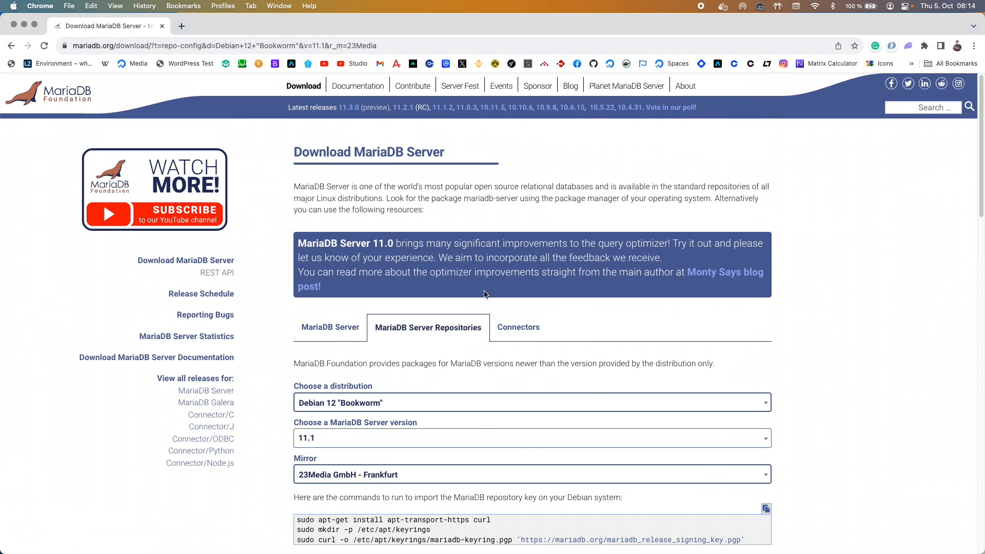
mouse_move(96, 65)
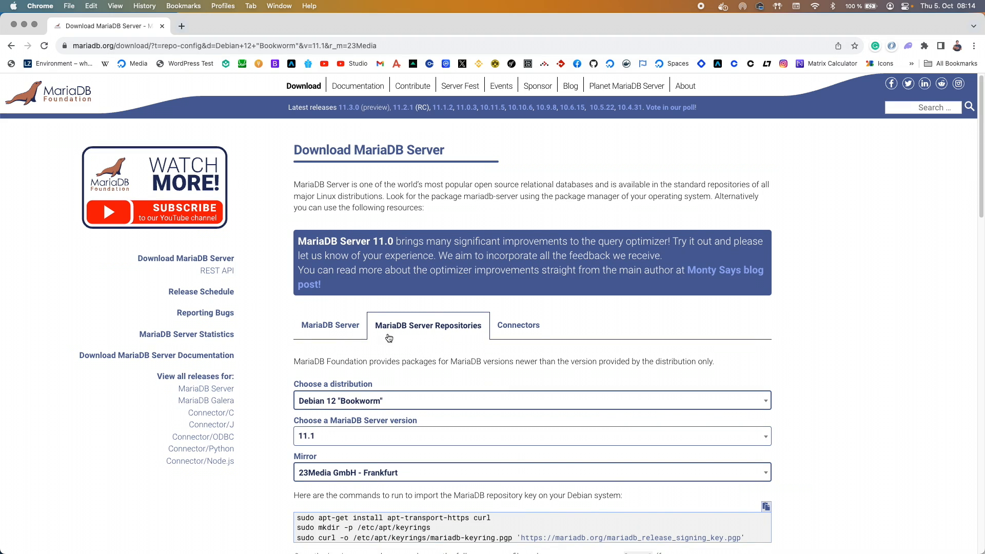
mouse_move(384, 406)
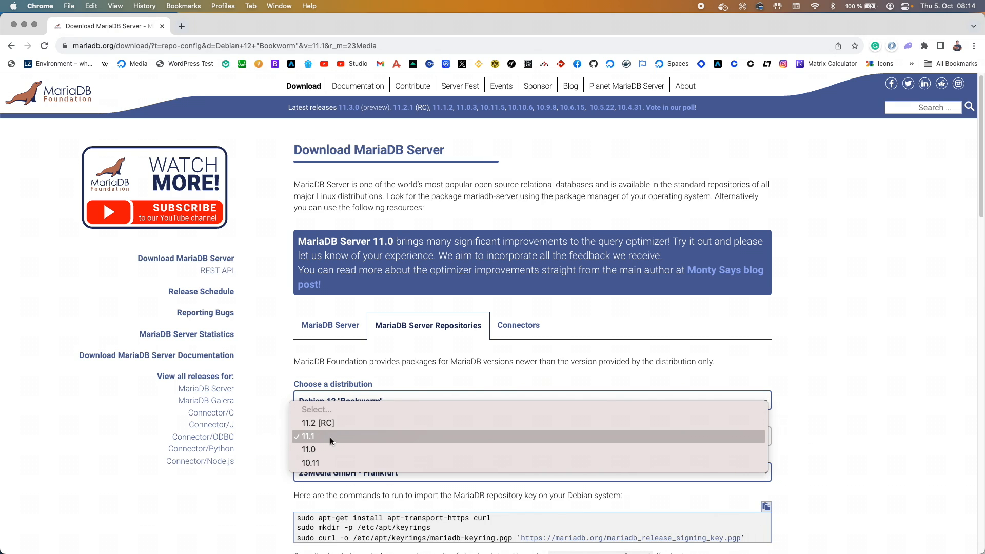
Keep MariaDB 11.1 selected for Debian 12 and scroll to the repository setup commands.
left_click(309, 436)
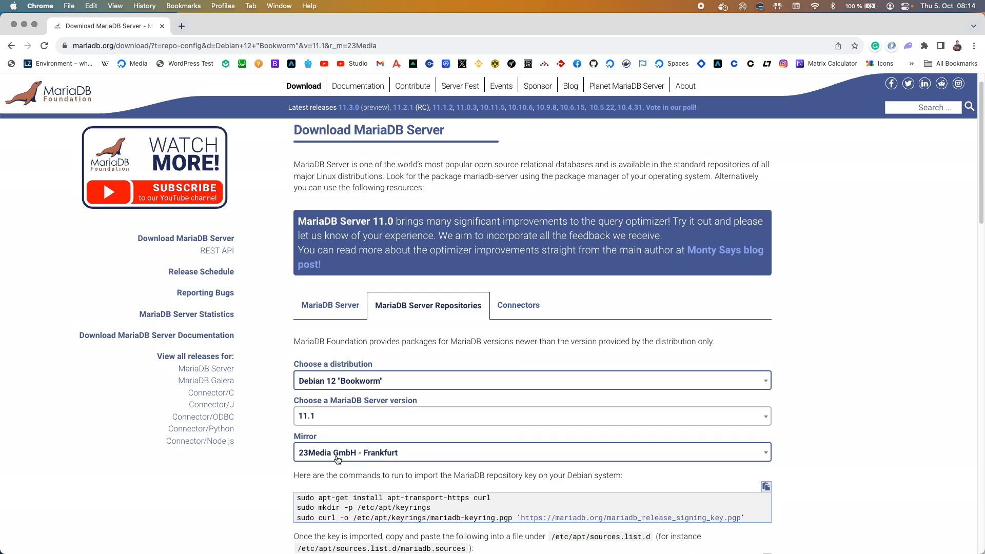
scroll("down", 3)
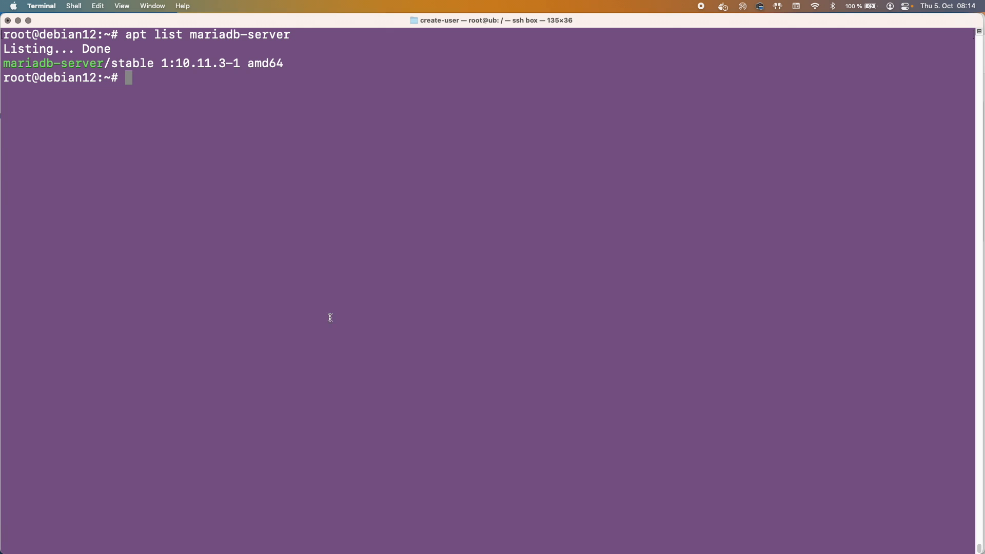
List the contents of /etc/apt and /etc/apt/keyrings with ls -al.
type("apt list apt-transport-https curl")
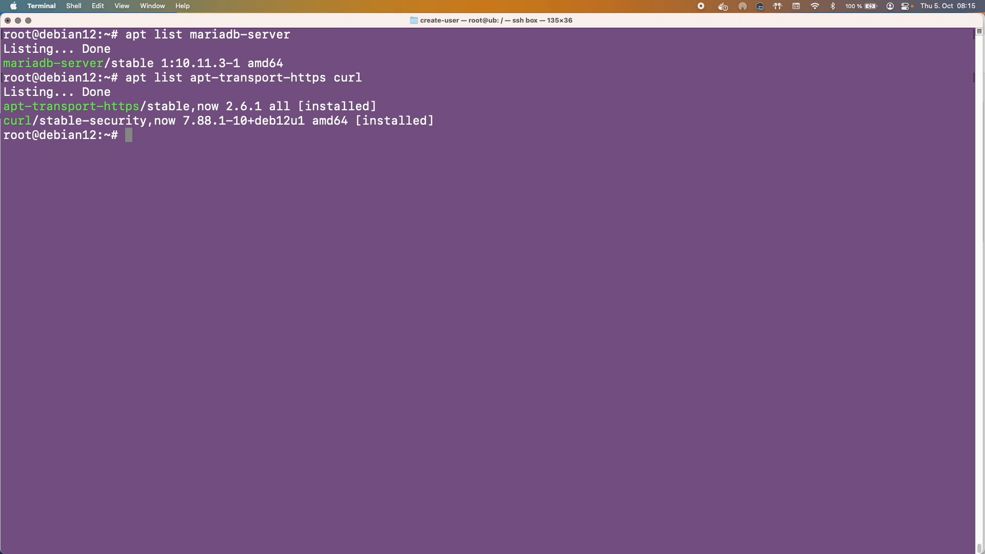
double_click(336, 105)
type("ls")
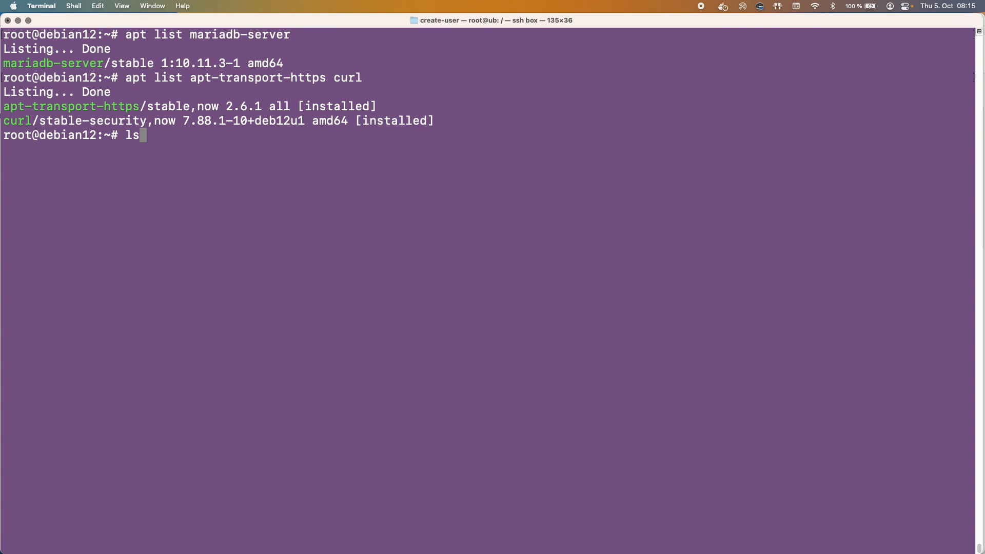
type("-al /etc/ap")
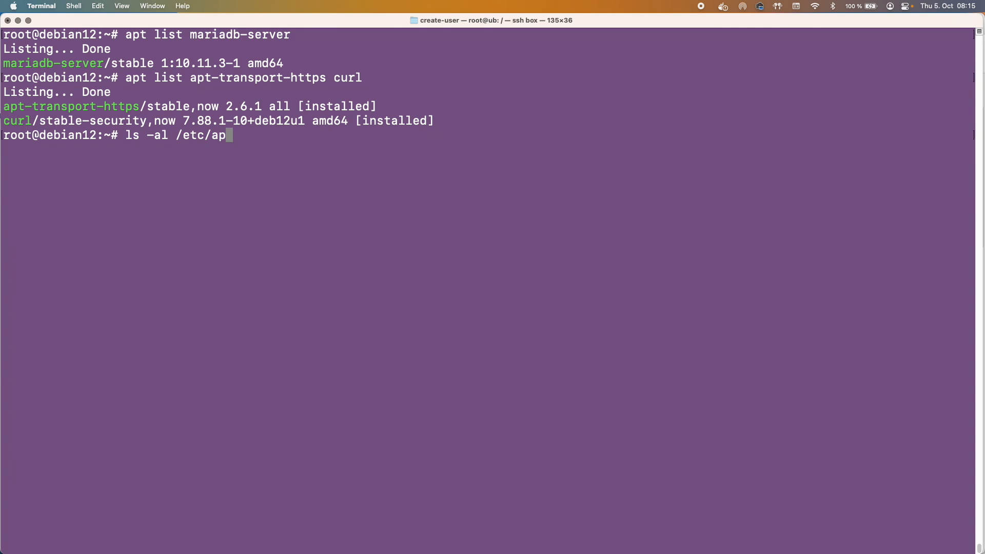
key("Return")
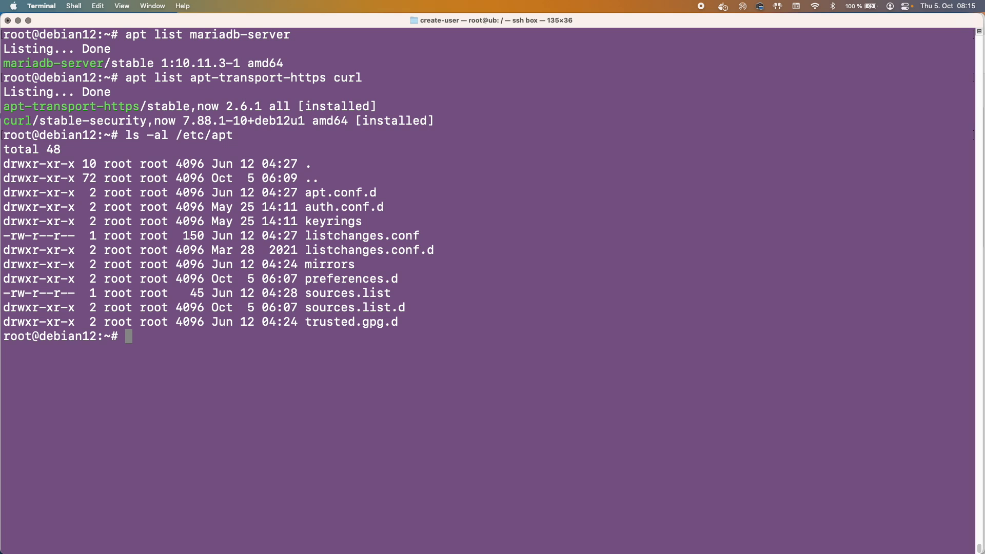
type("ls -al /etc/apt")
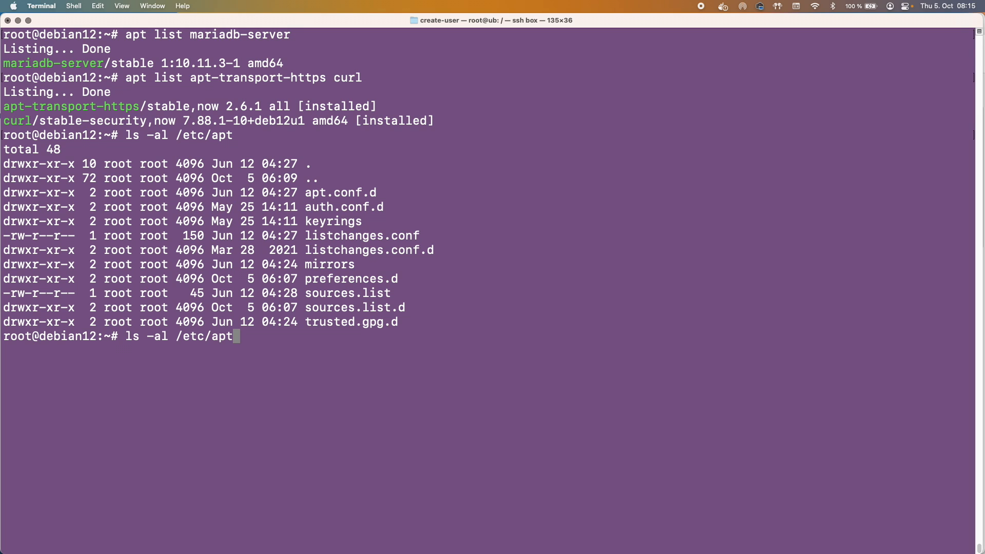
key("Return")
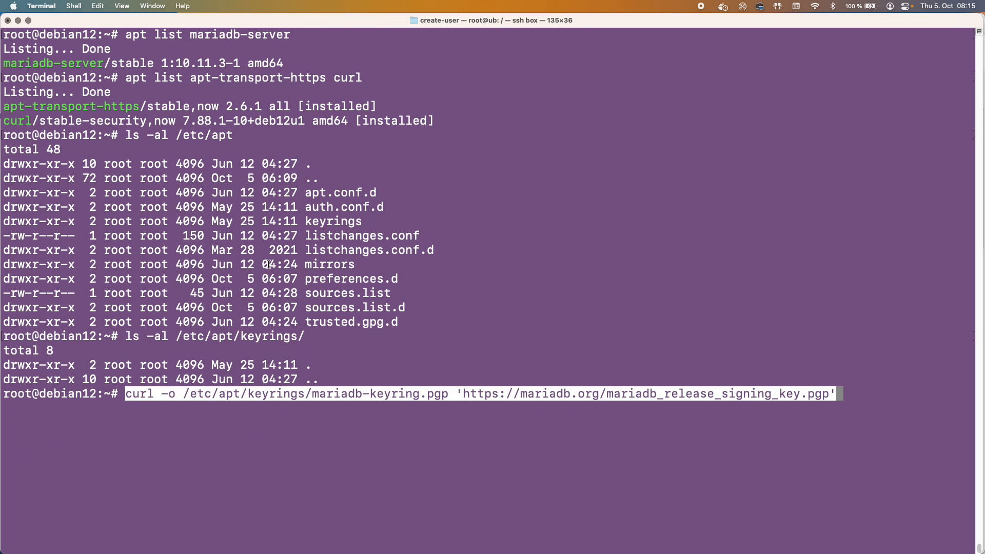
Download the MariaDB signing key as mariadb-keyring.pgp with curl and confirm it in keyrings.
key("Return")
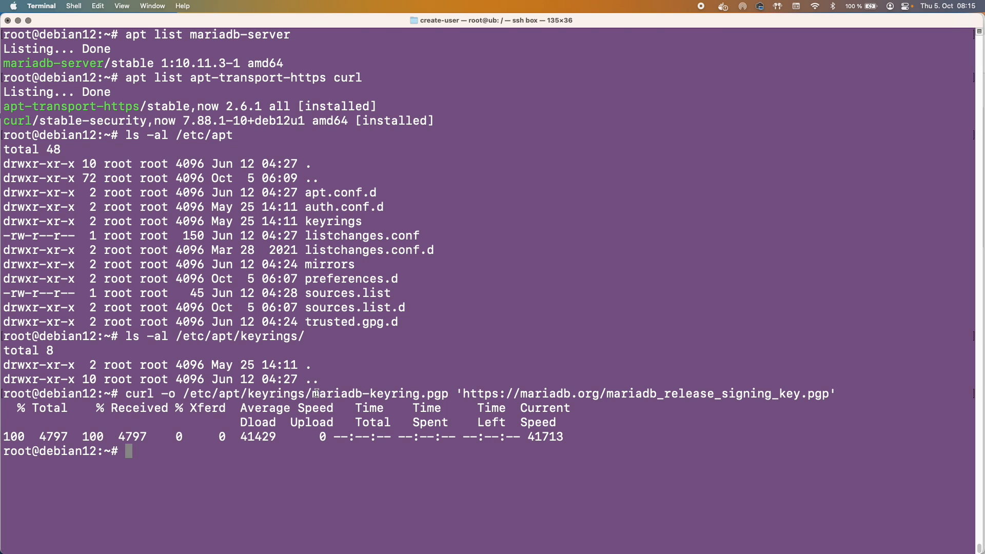
key("Return")
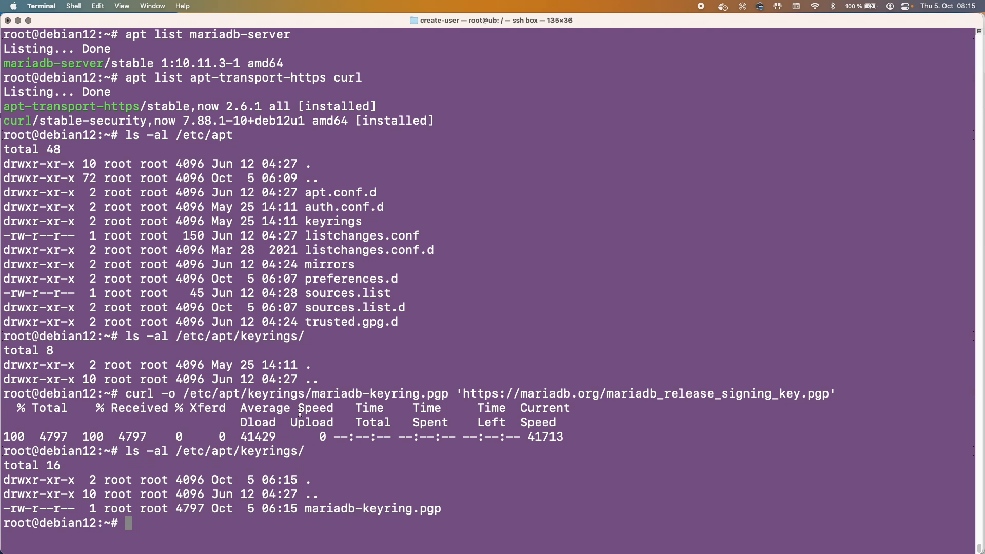
double_click(329, 509)
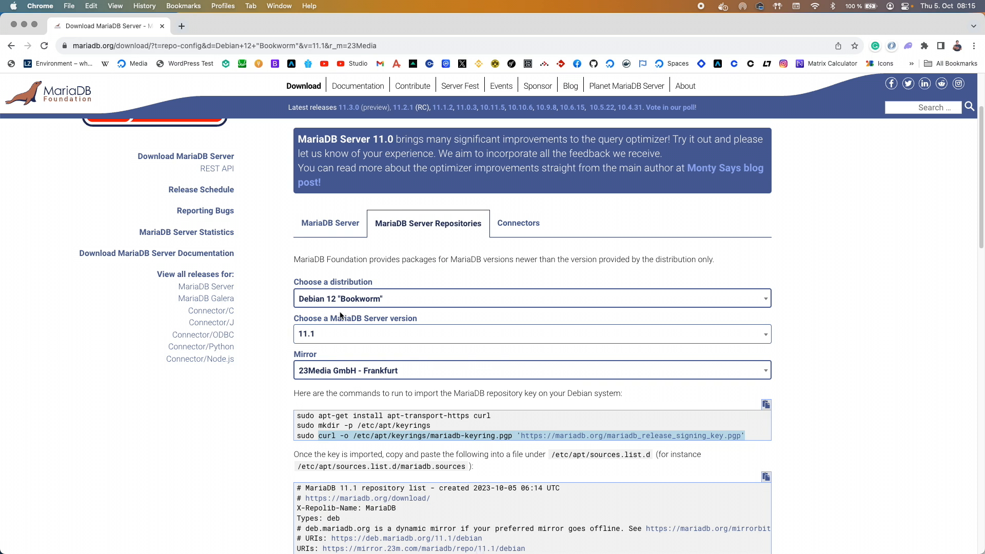
Scroll the repository instructions to the key import and sources commands.
scroll("down", 3)
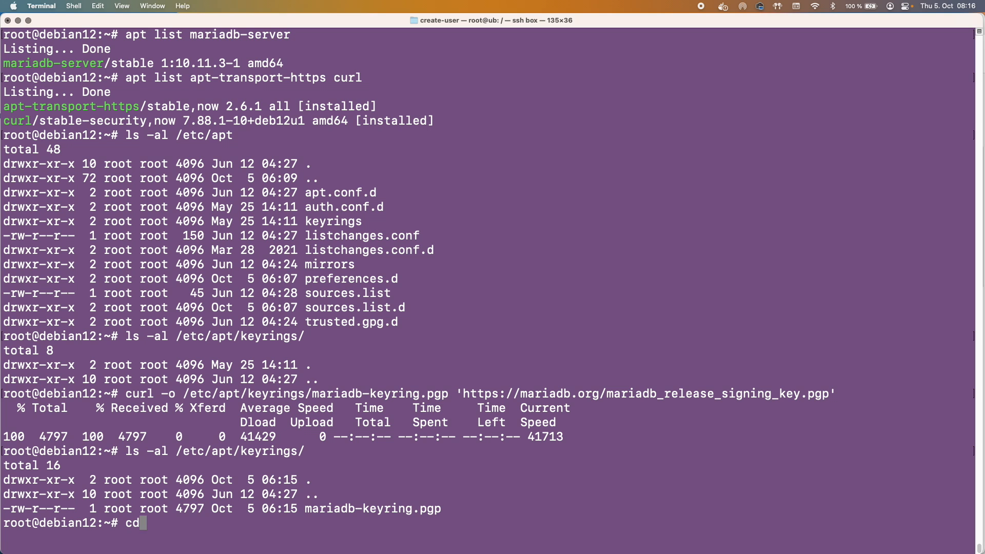
Change into /etc/apt/sources.list.d/ and list its existing source files.
type("/etc/")
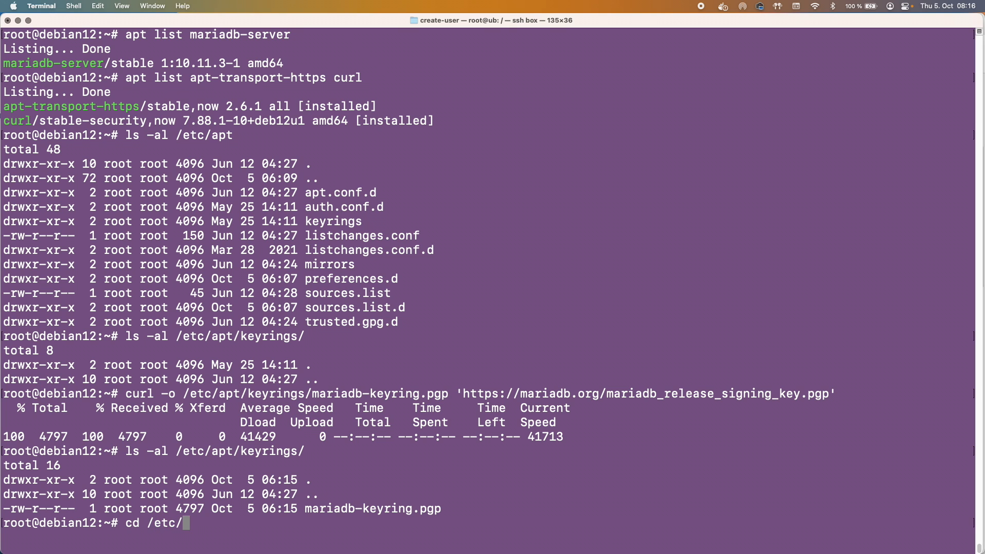
type("apt/S")
type("ll")
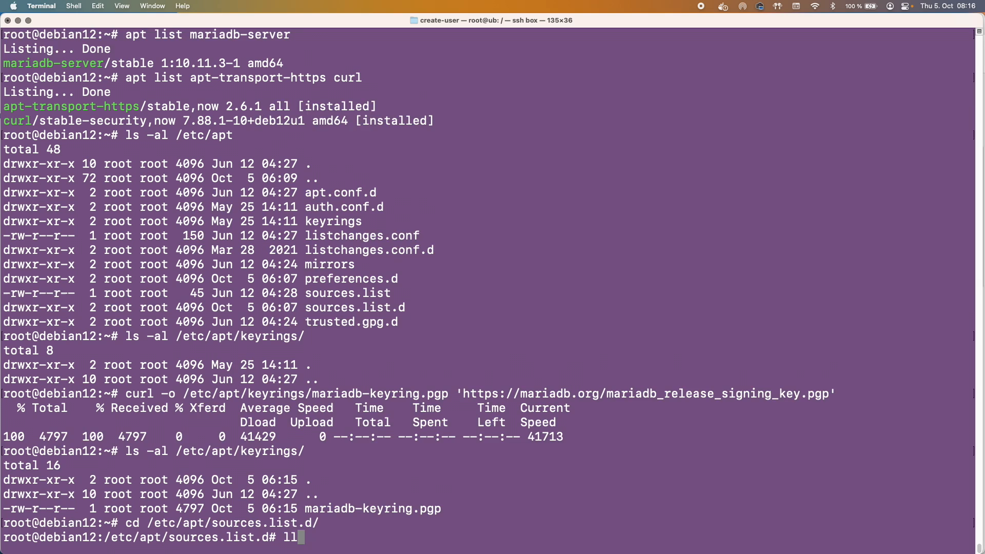
key("Return")
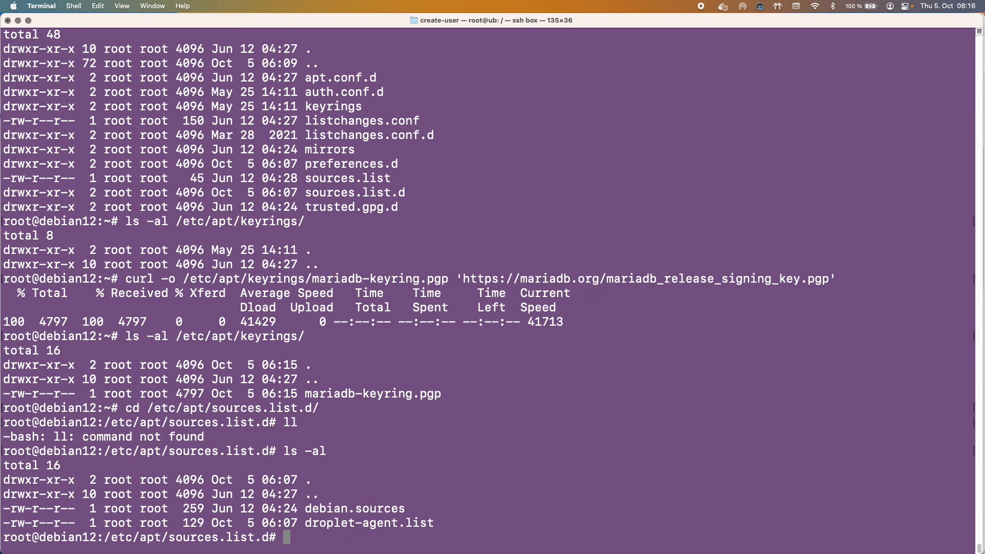
type("vim")
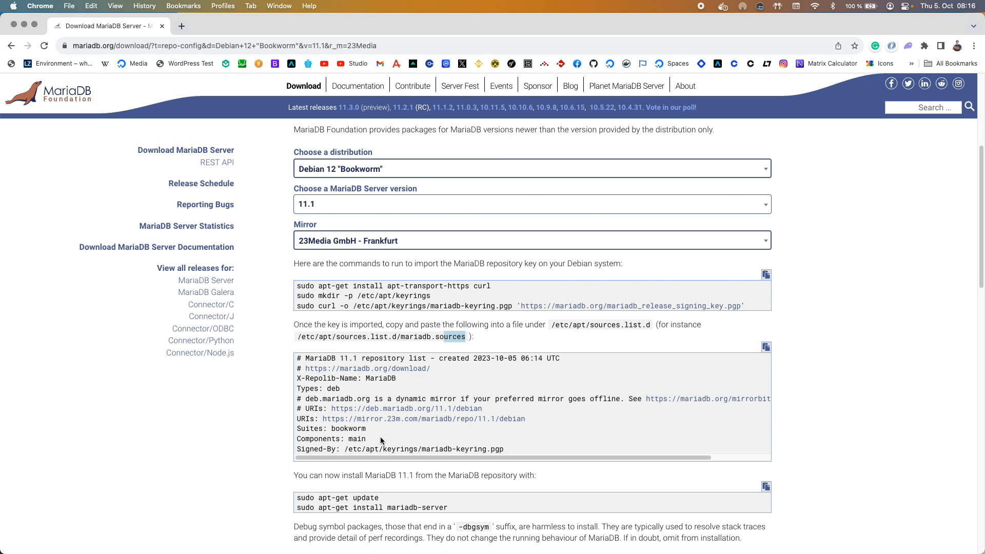
Select the suggested file name mariadb.sources and scroll to the repository list block.
double_click(433, 337)
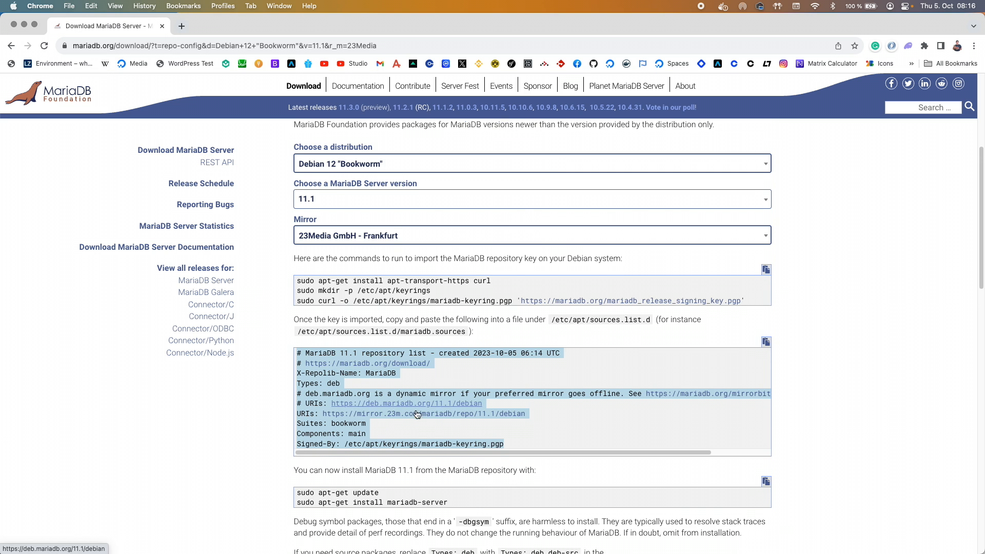
scroll("down", 3)
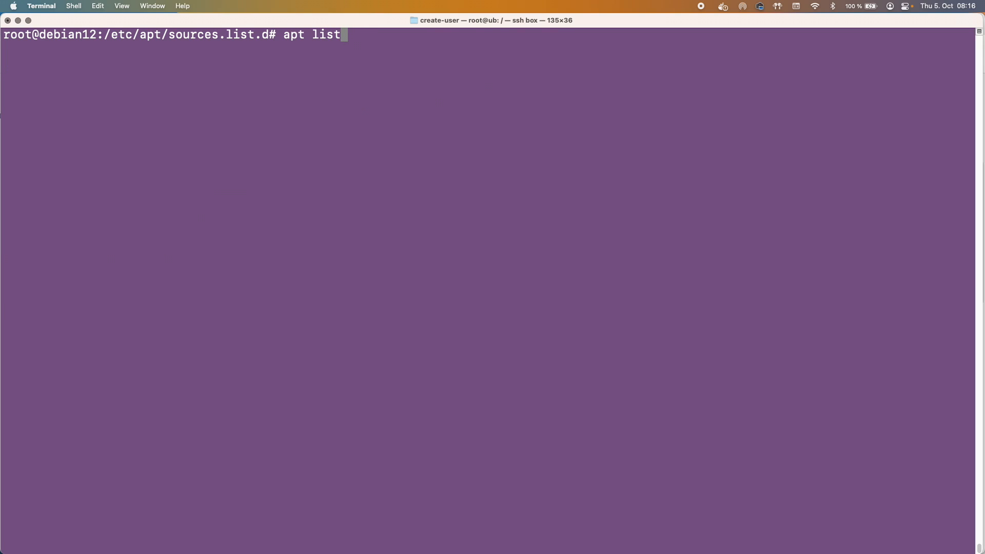
Run apt list mariadb-server and its -a variant, showing 11.1.2 alongside Debian's 10.11.3.
type("maria")
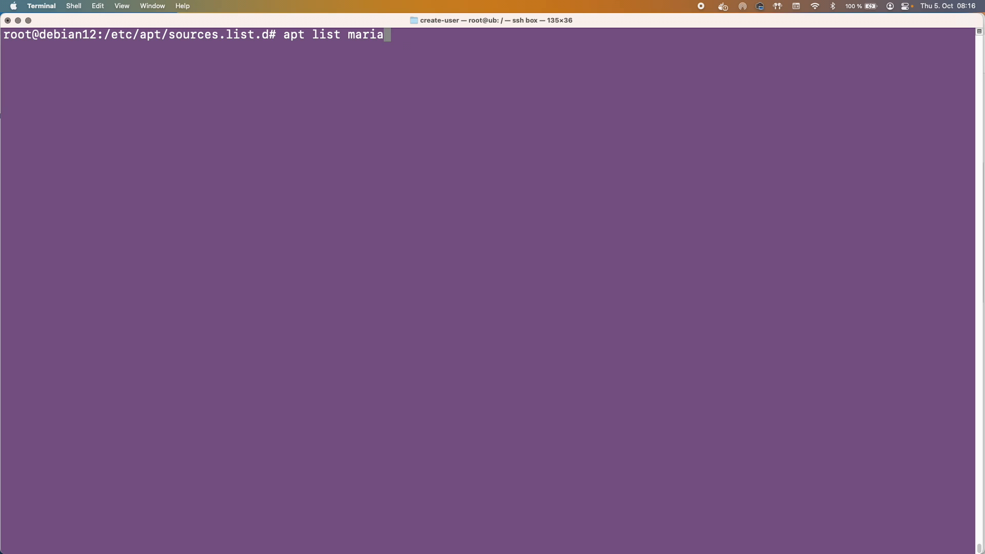
key("Return")
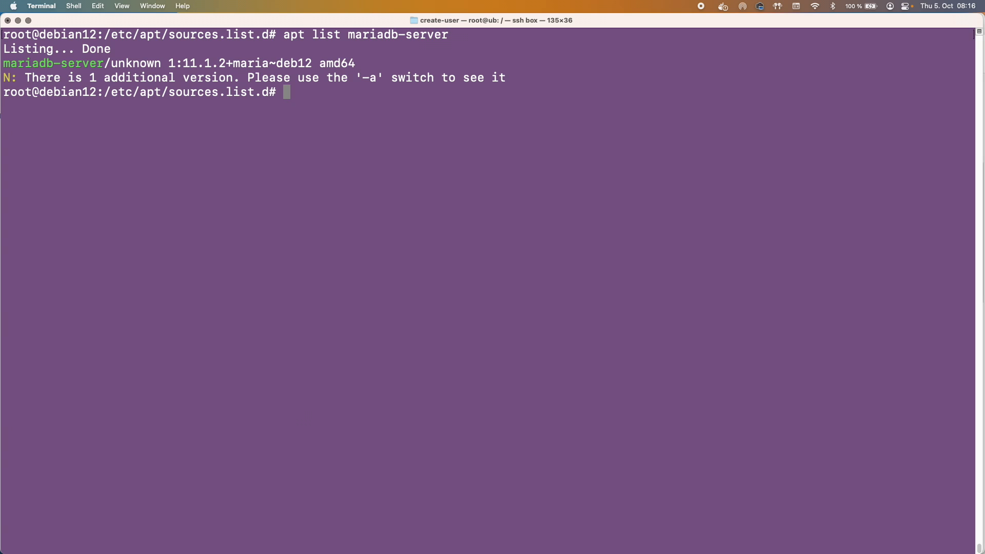
double_click(193, 63)
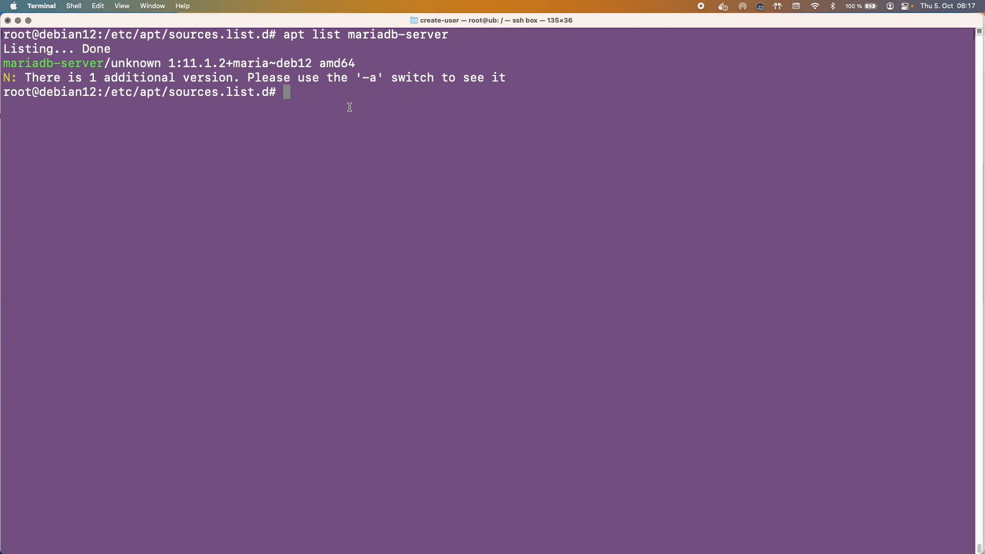
key("Return")
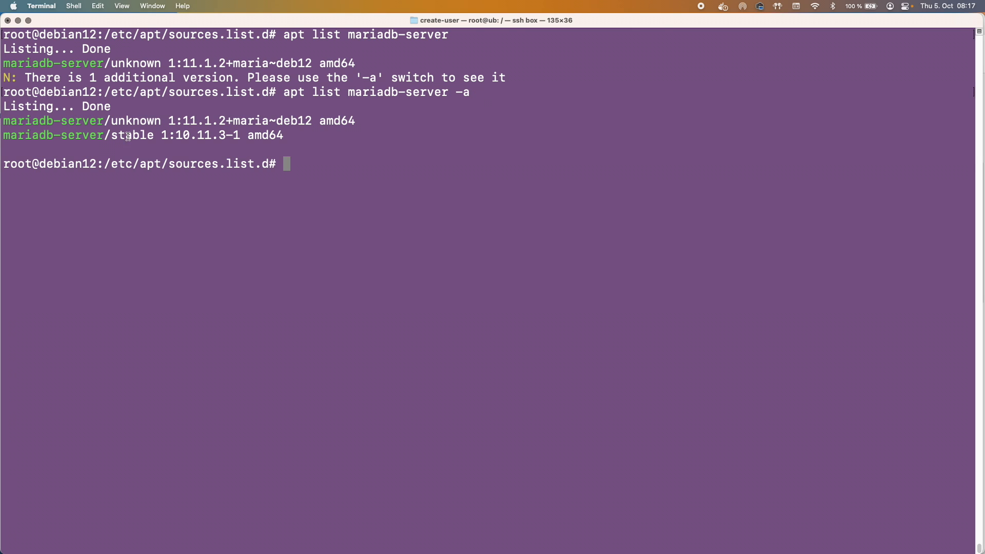
double_click(182, 136)
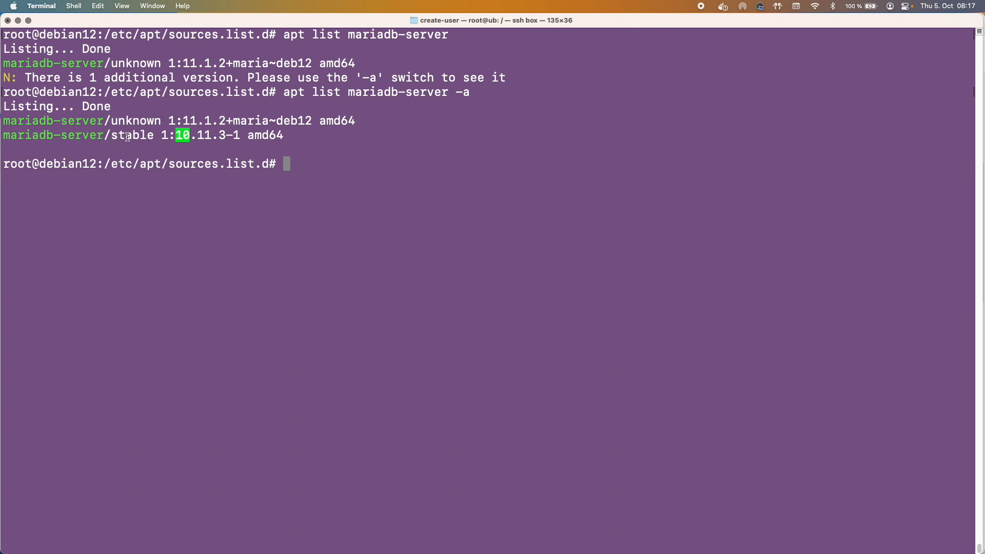
mouse_move(163, 119)
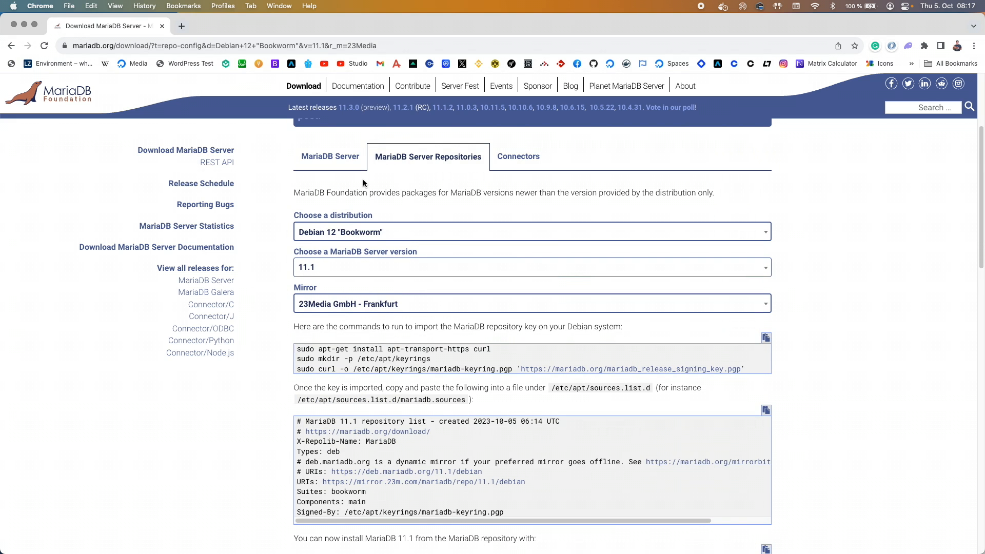
Open the All releases history from the 11.1.2 link, listing 11.1.2 as stable.
scroll("up", 3)
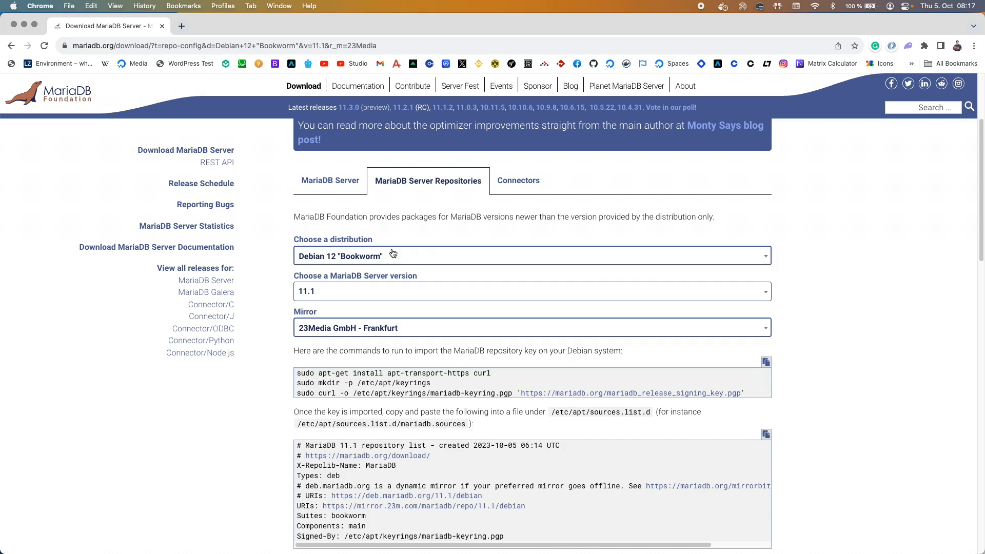
left_click(205, 281)
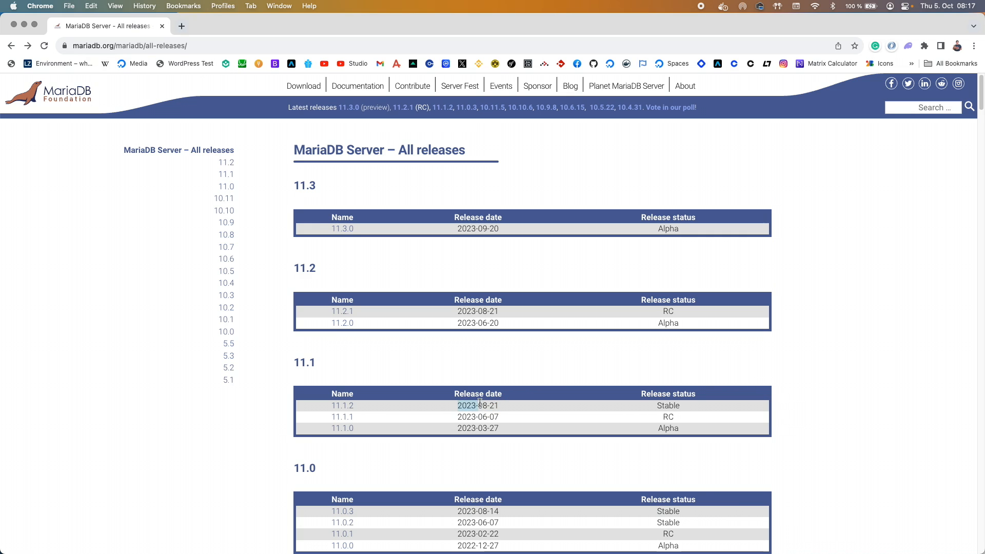
mouse_move(665, 425)
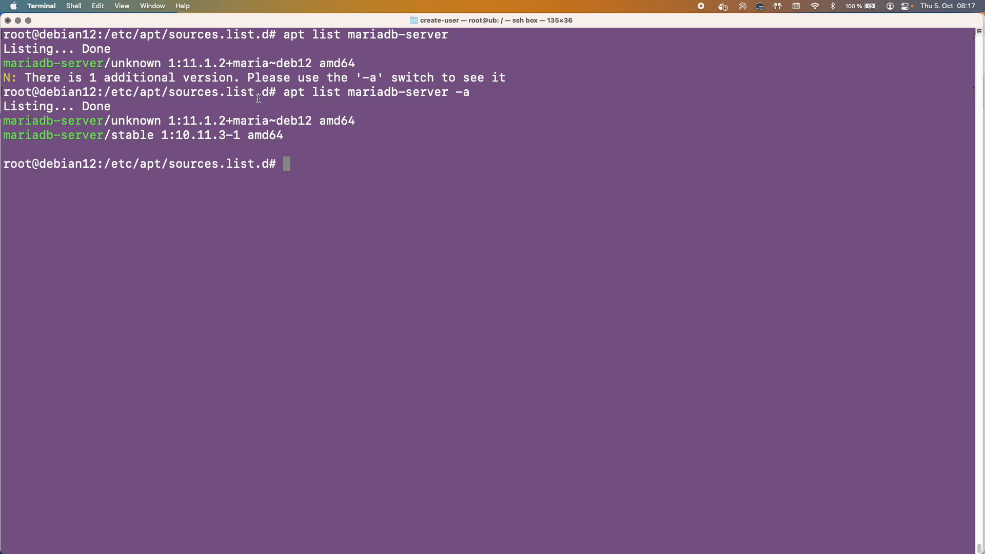
mouse_move(961, 200)
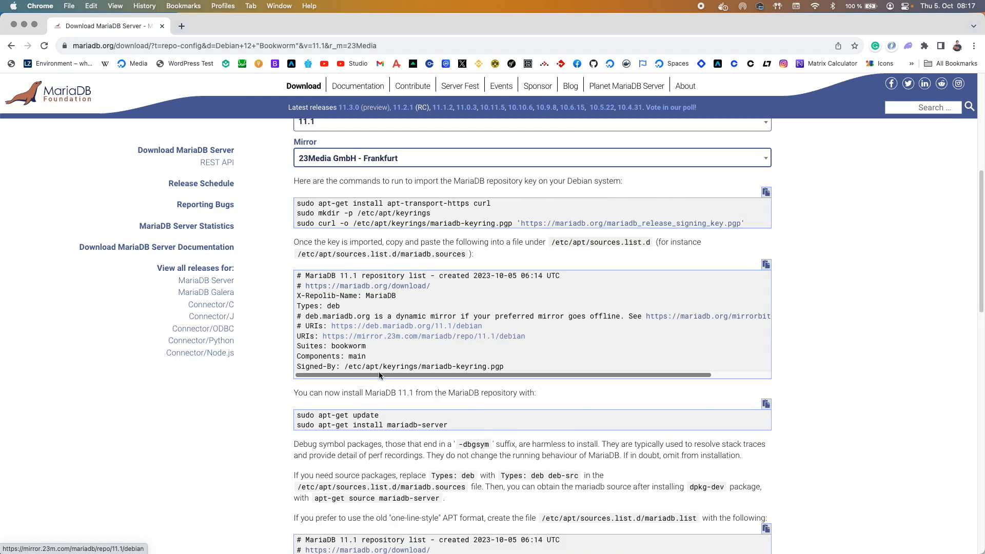
Scroll down the download page to the apt-get install commands for MariaDB 11.1.
scroll("down", 3)
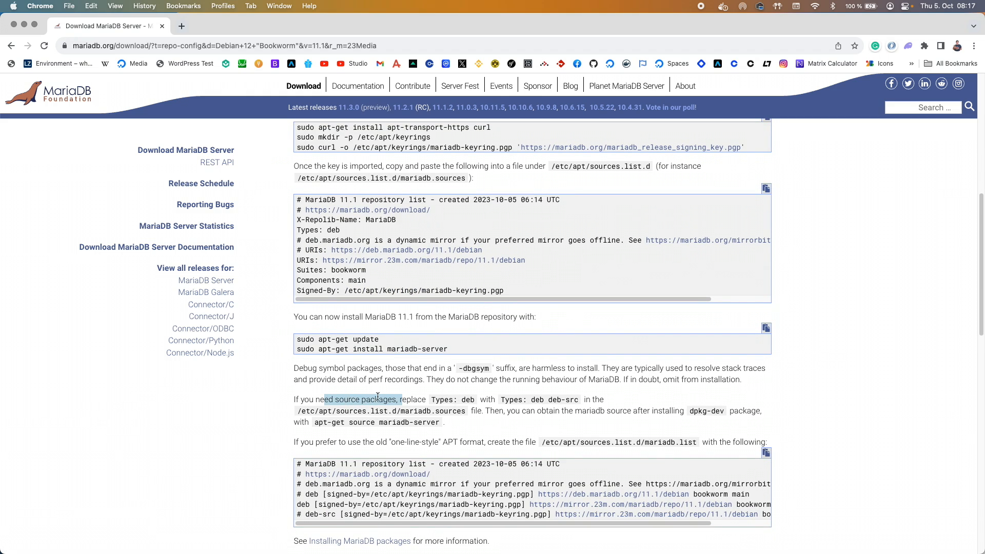
scroll("down", 3)
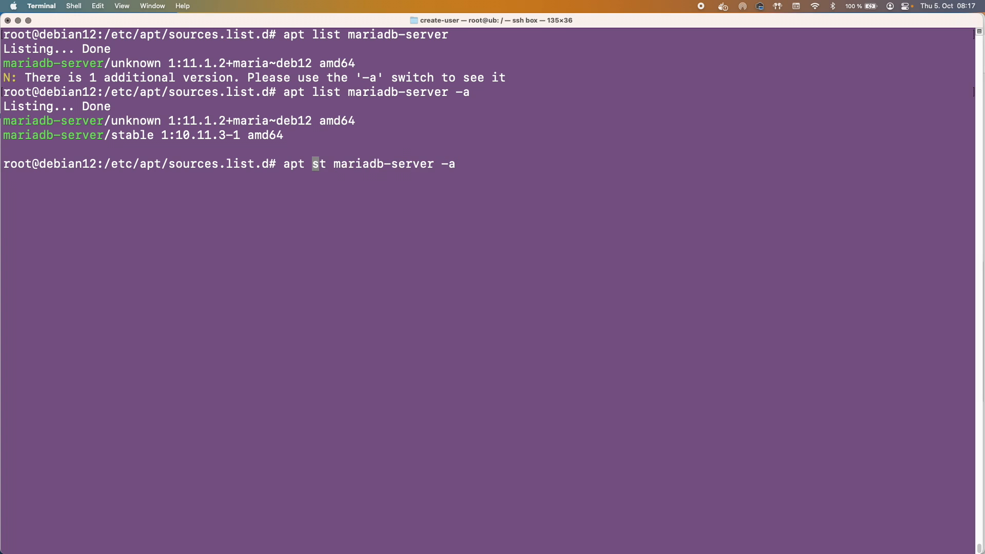
Run 'apt install mariadb-server' and wait for the 11.1.2 setup to complete.
type("install")
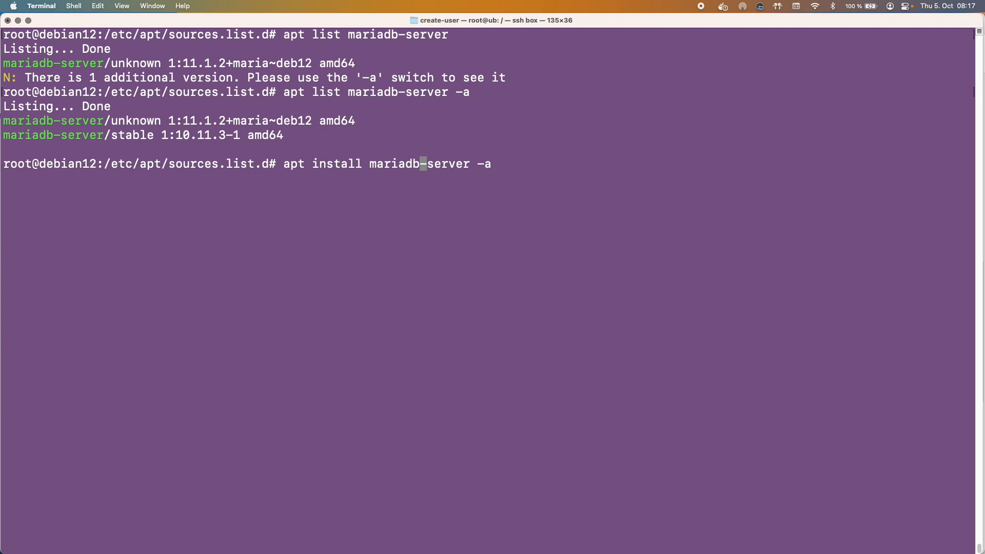
key("Return")
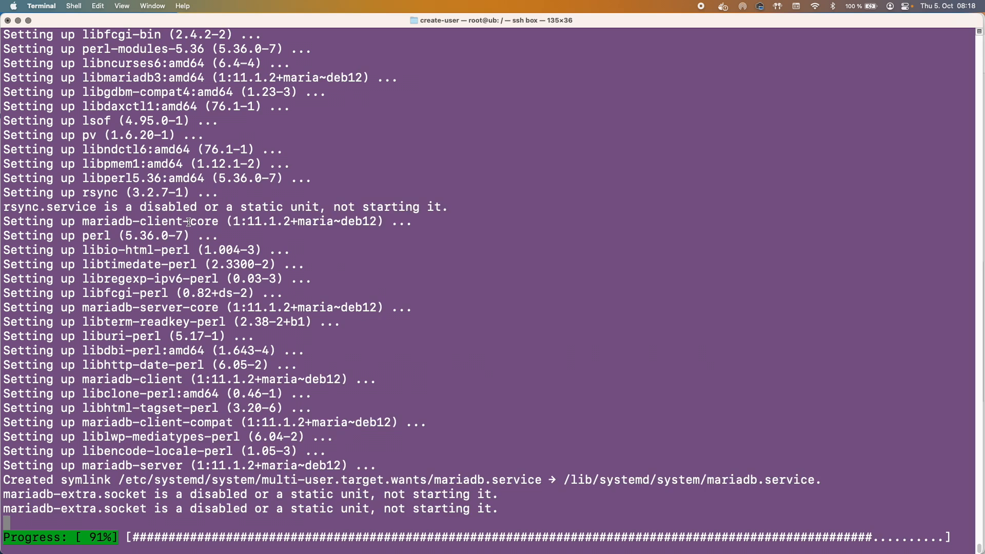
left_click(11, 6)
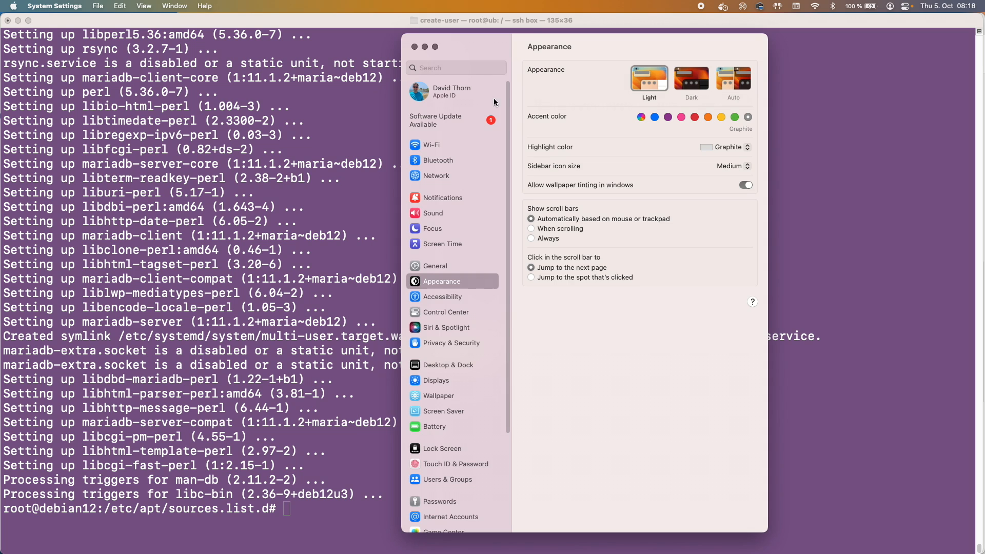
Check Software Update in System Settings, where macOS Sonoma 14.0 shows as available.
left_click(436, 120)
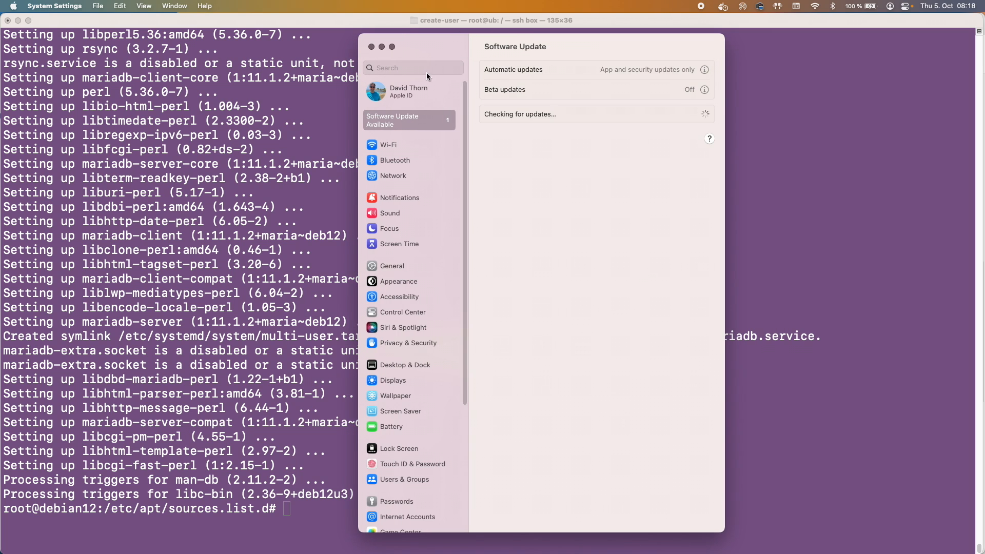
mouse_move(535, 207)
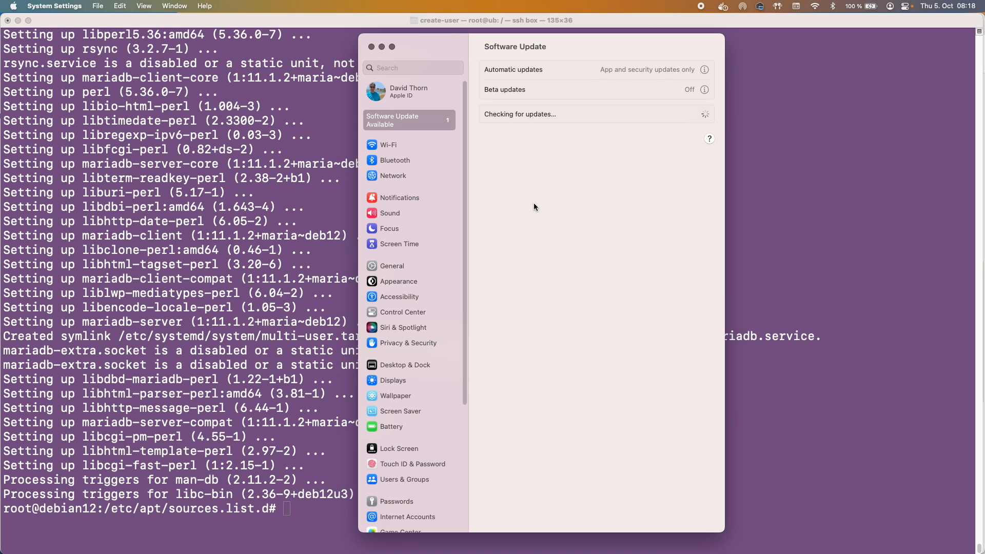
mouse_move(580, 189)
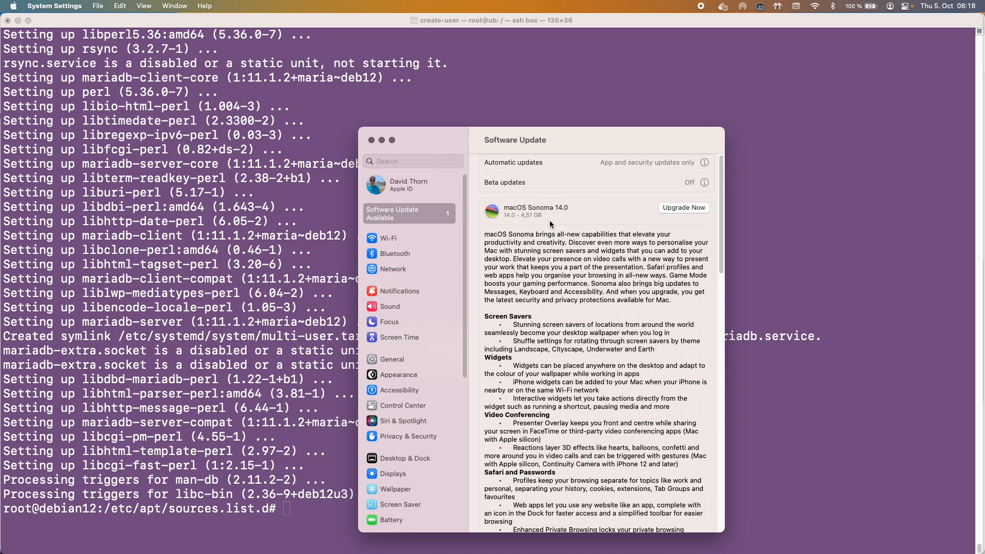
mouse_move(557, 216)
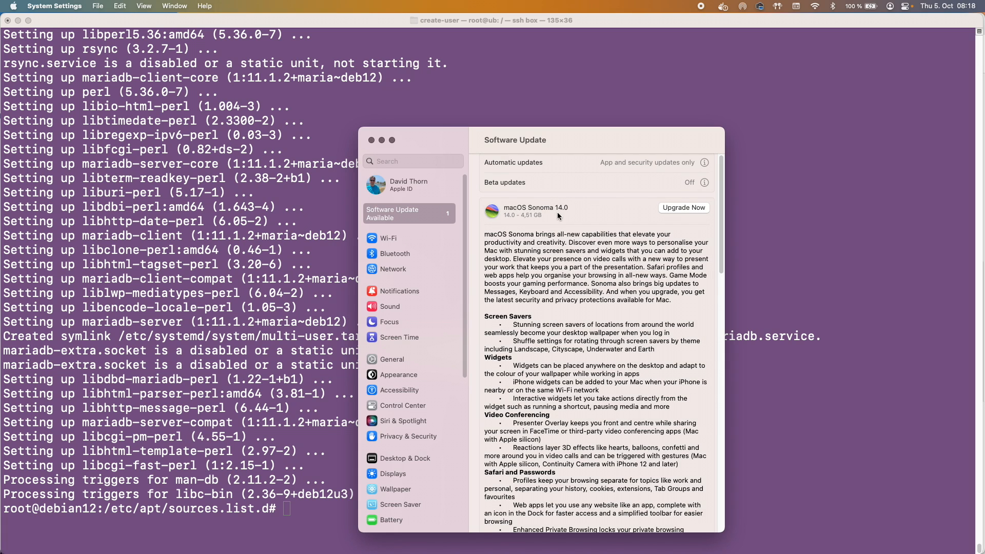
mouse_move(599, 231)
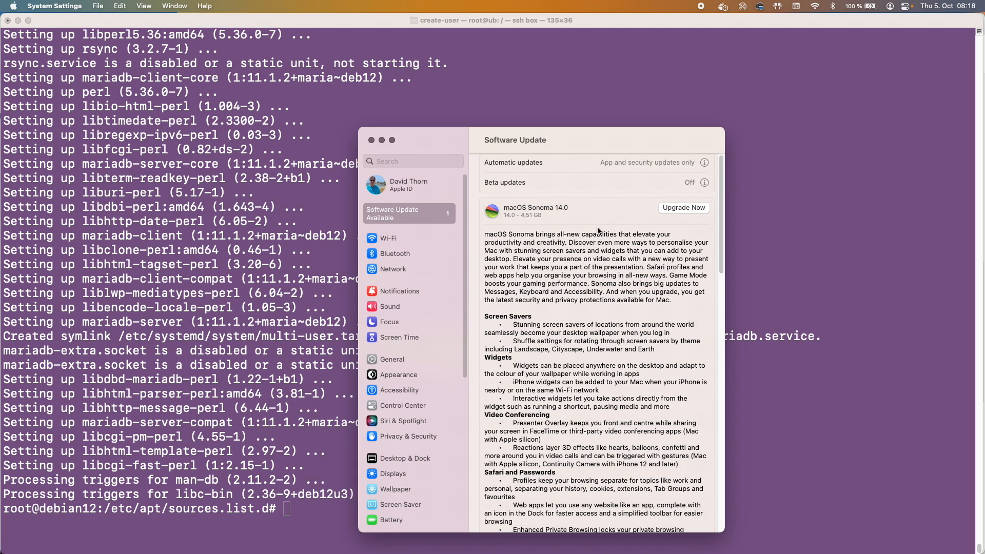
mouse_move(545, 226)
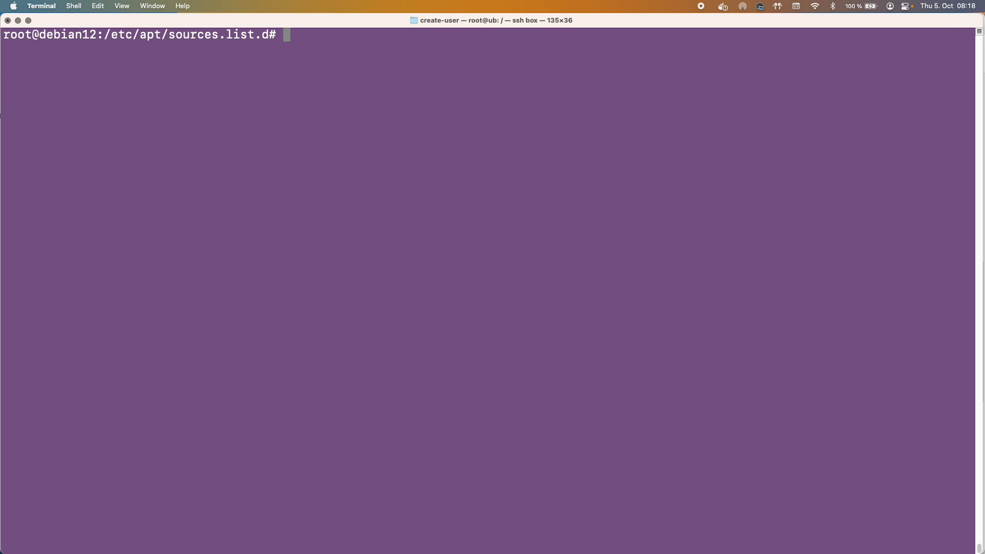
Run 'service mariadb status' to see MariaDB 11.1.2 active and running, then begin the 'mariadb' command.
type("ser")
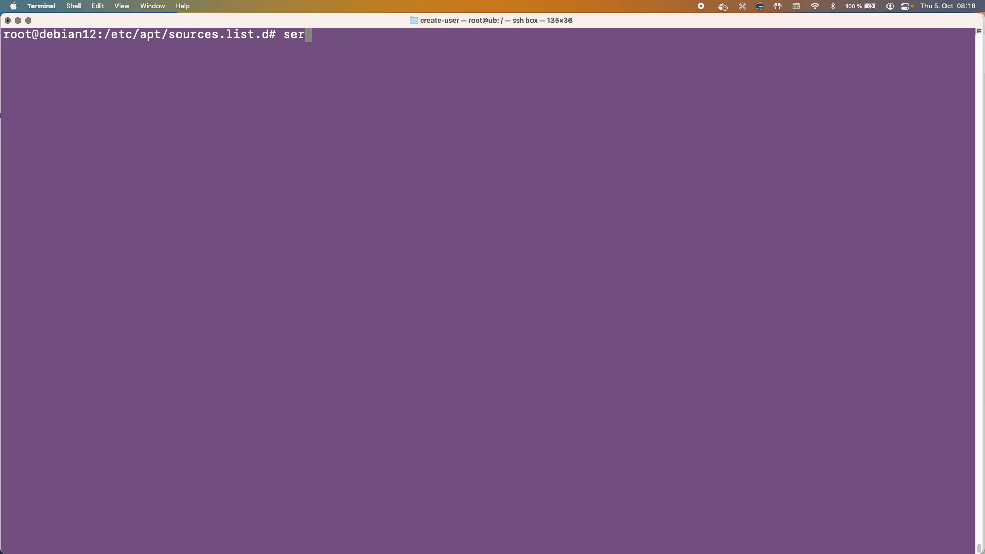
type("vice maria")
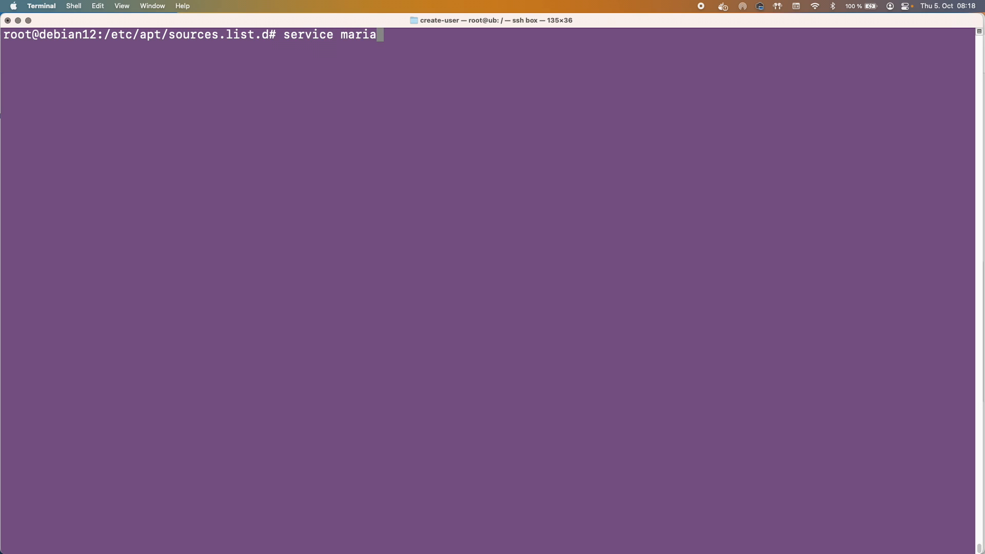
type("db status")
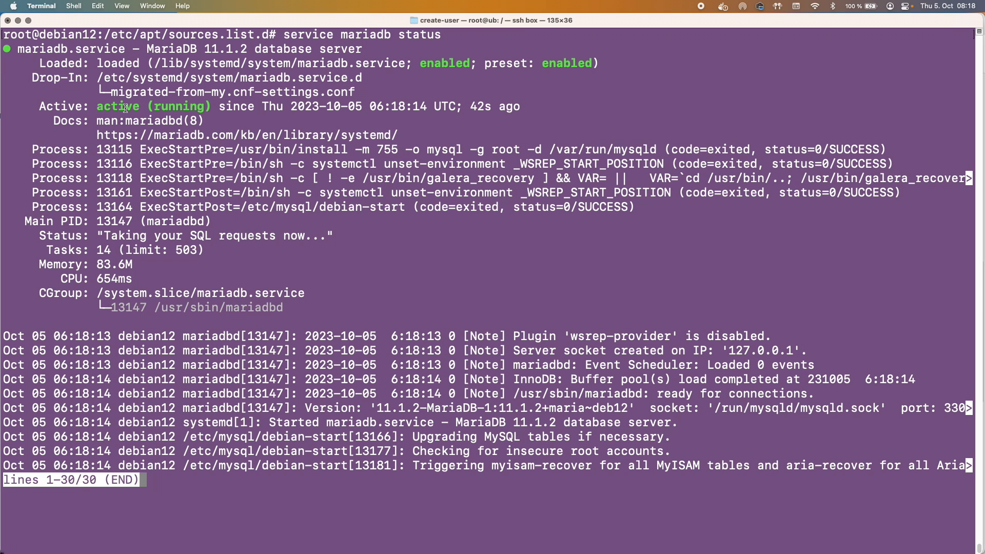
key("q")
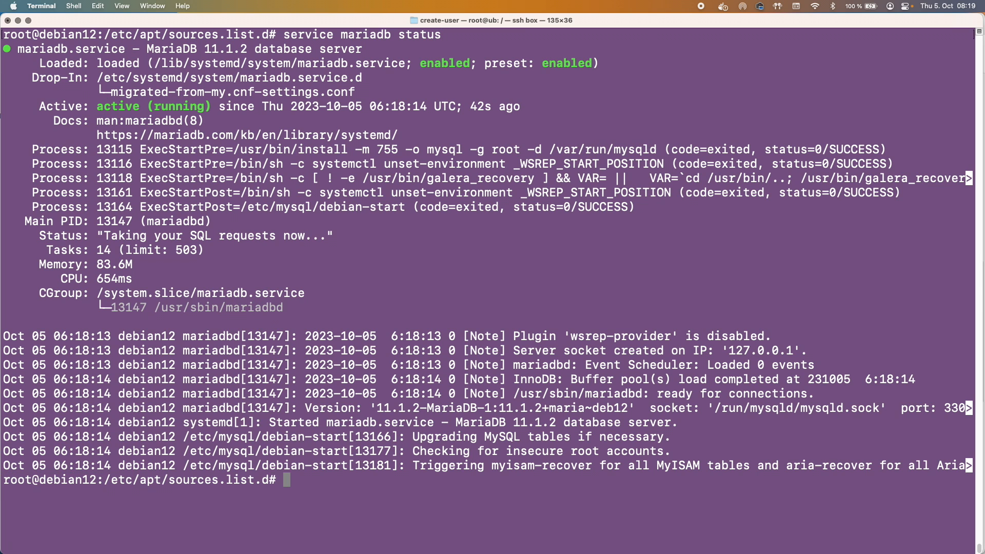
type("maria")
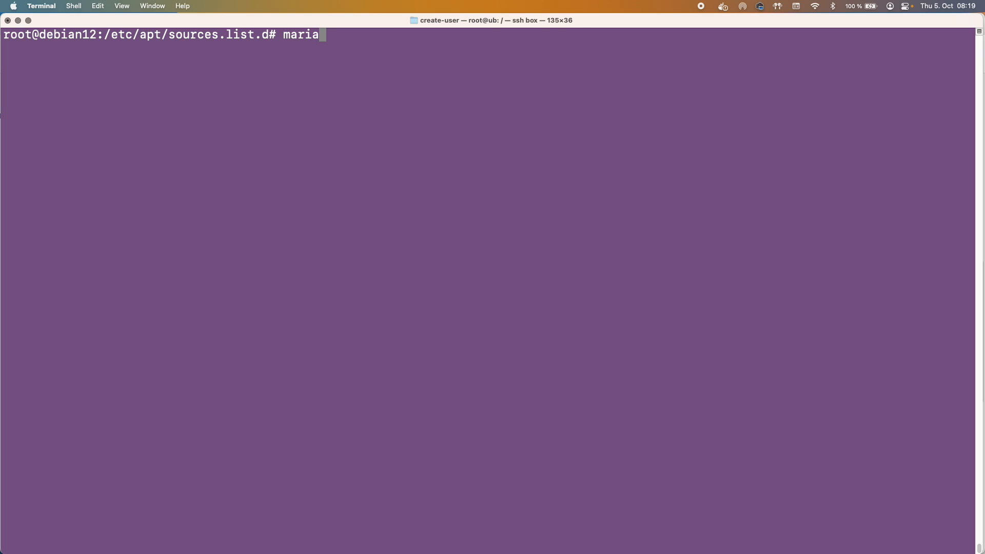
Launch the mariadb monitor and run 'select version();', returning 11.1.2-MariaDB.
key("Return")
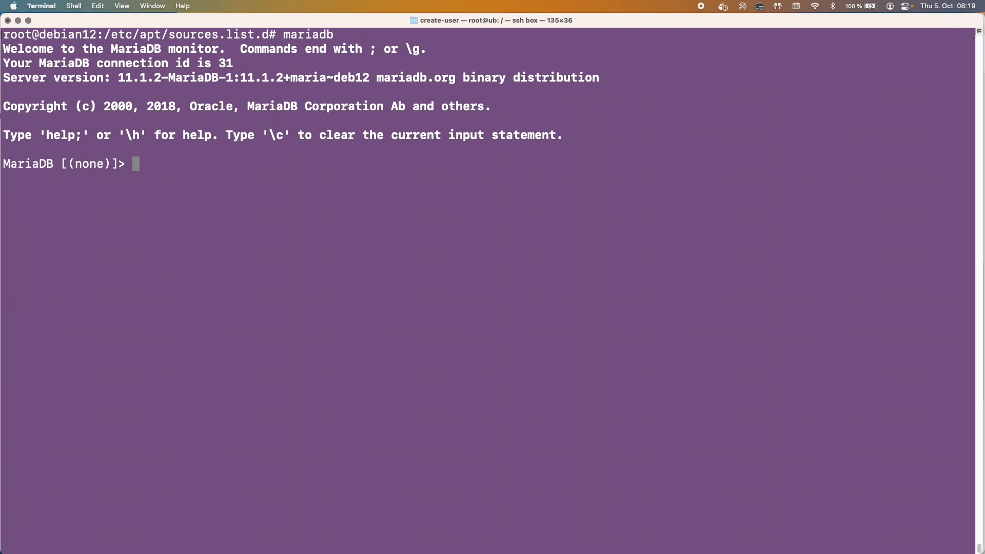
type("selec t")
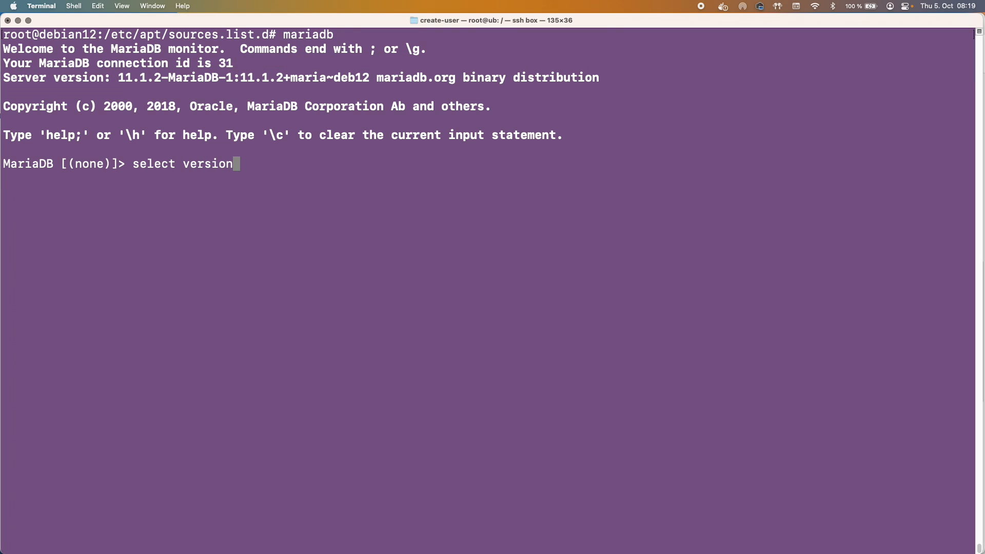
key("Return")
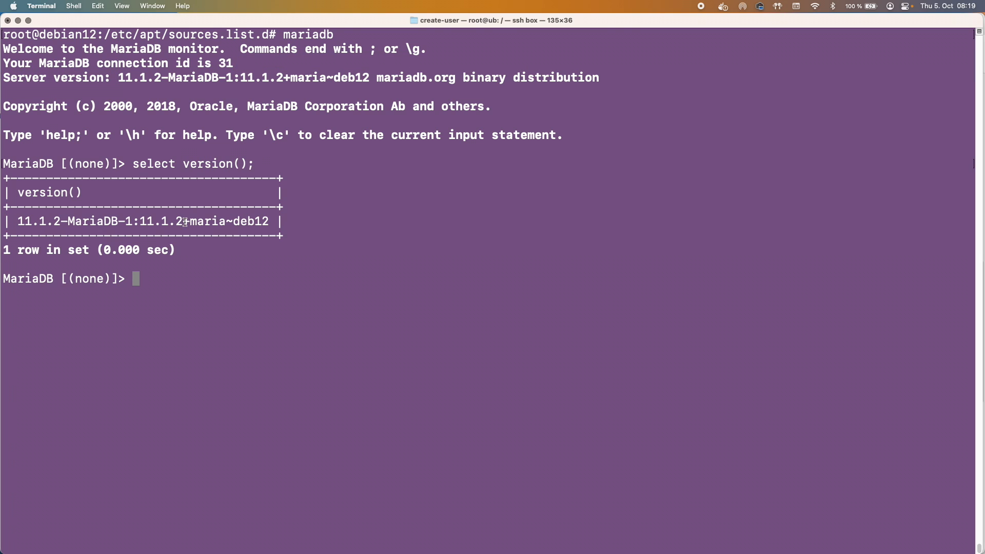
mouse_move(222, 276)
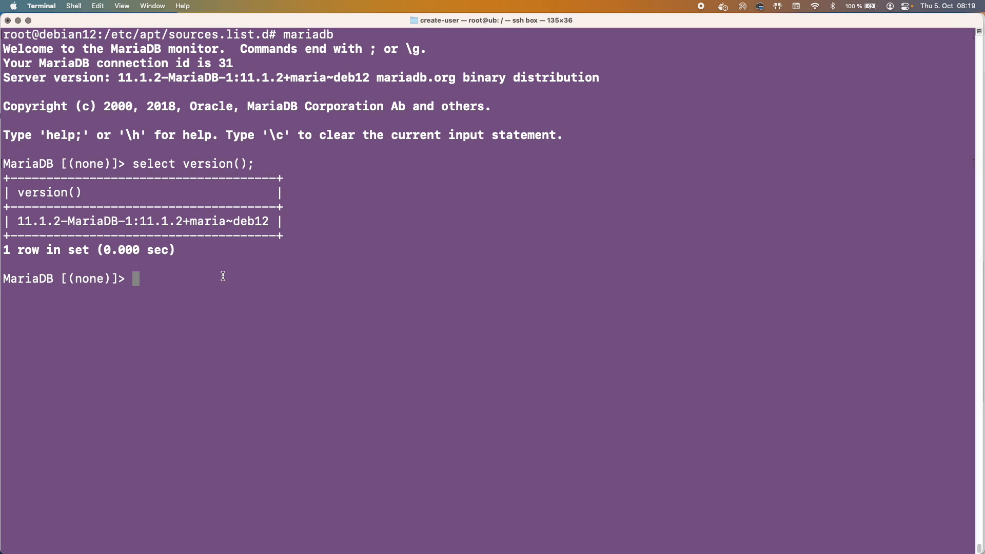